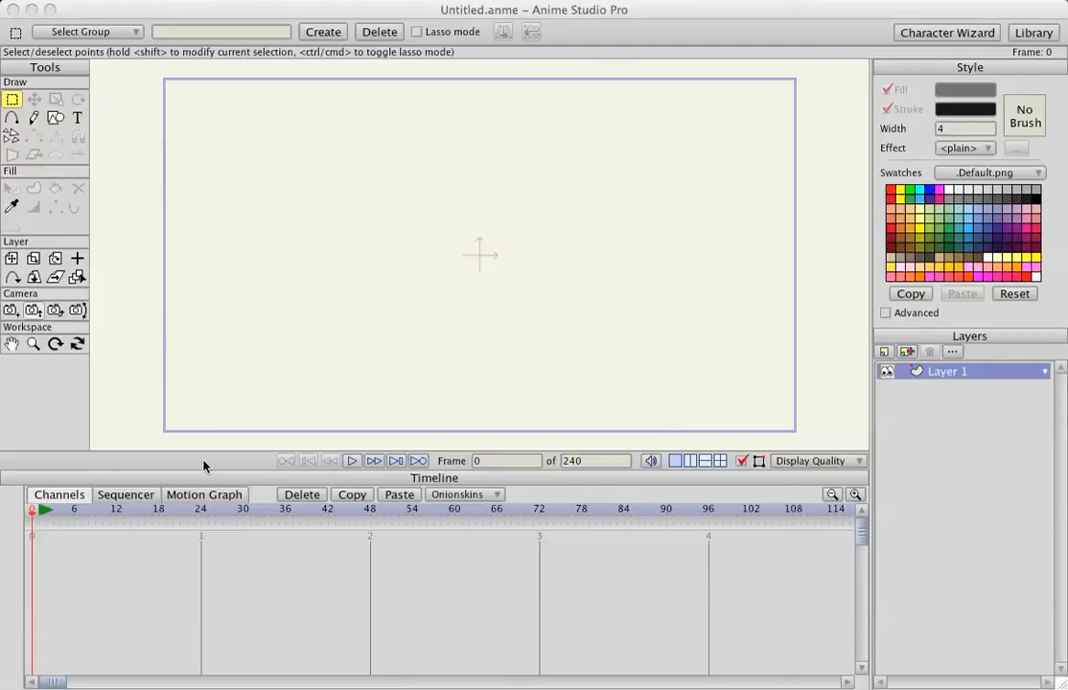
mouse_move(183, 387)
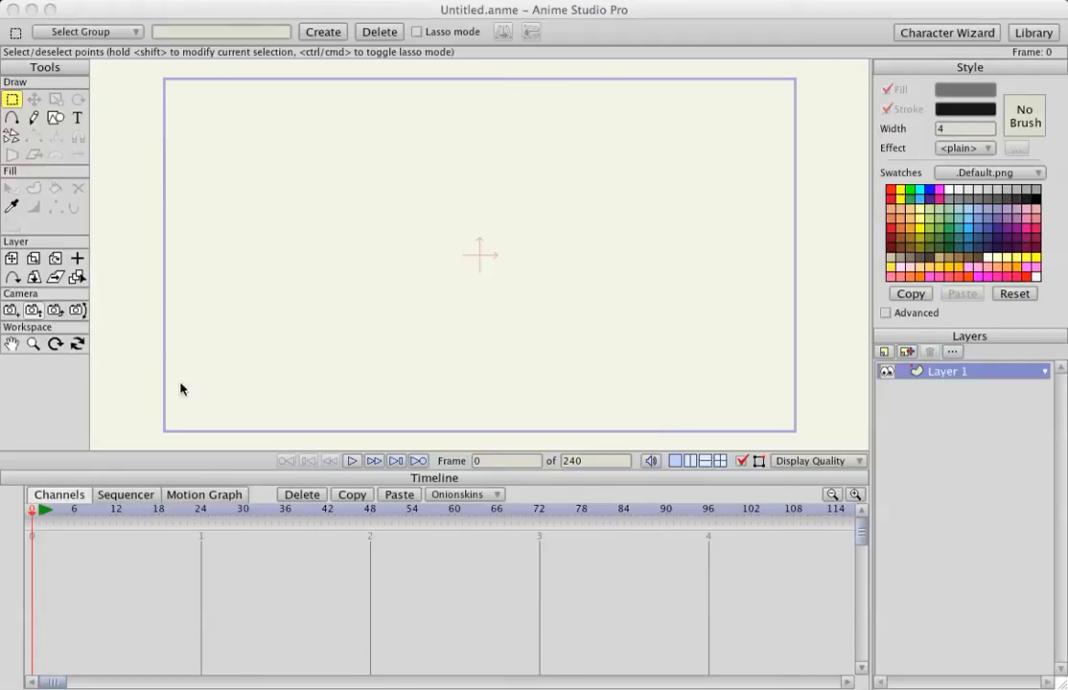
mouse_move(192, 411)
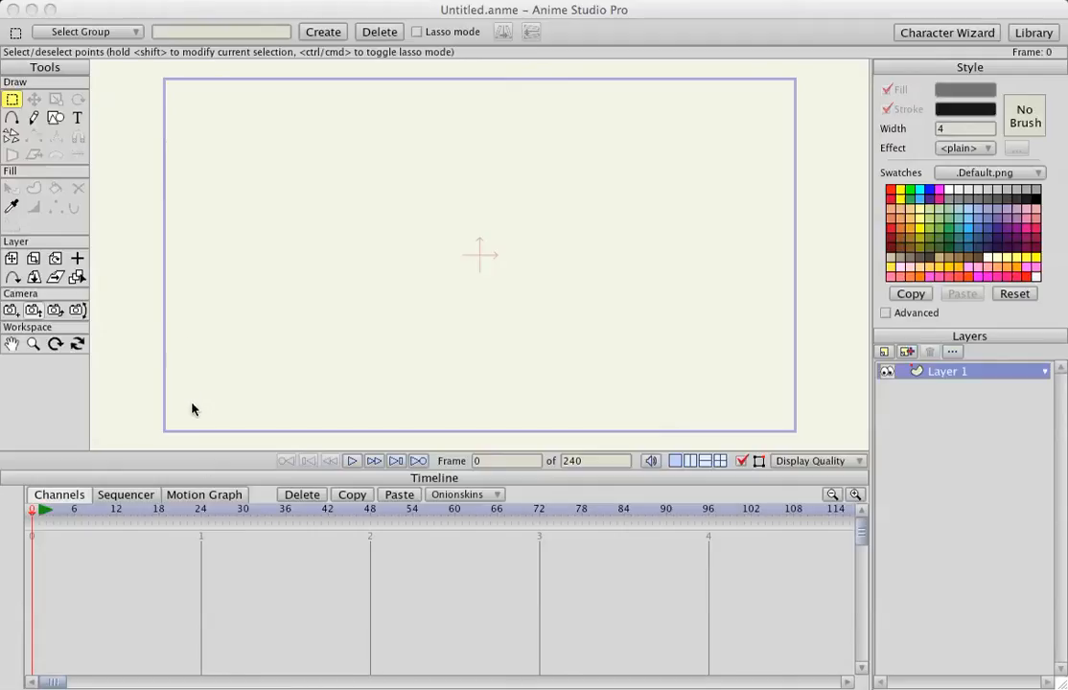
mouse_move(218, 442)
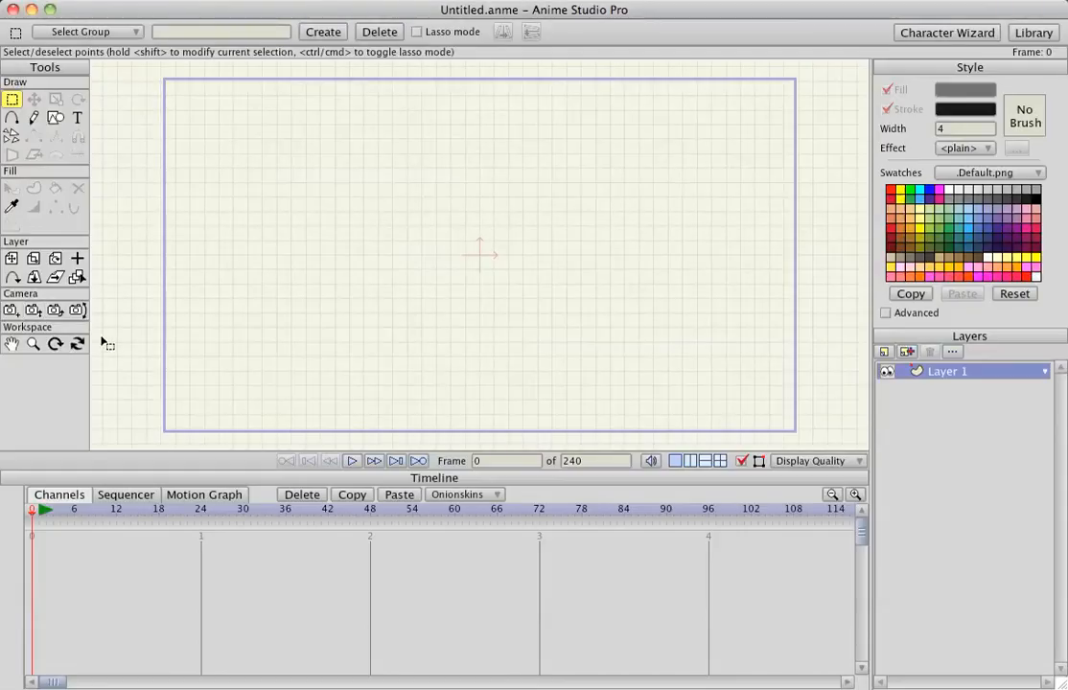
Step: Switch to the Draw Shape tool for drawing filled shapes
left_click(54, 117)
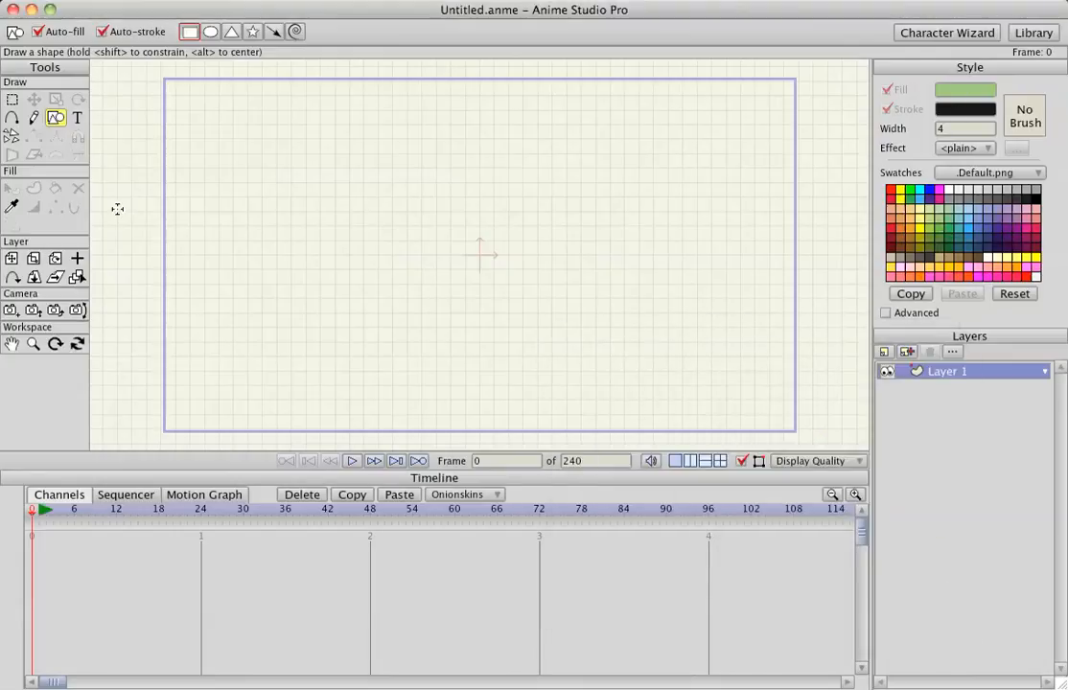
Step: Draw a green ground strip along the bottom and place light-blue square blocks on it
left_click_drag(161, 388, 726, 430)
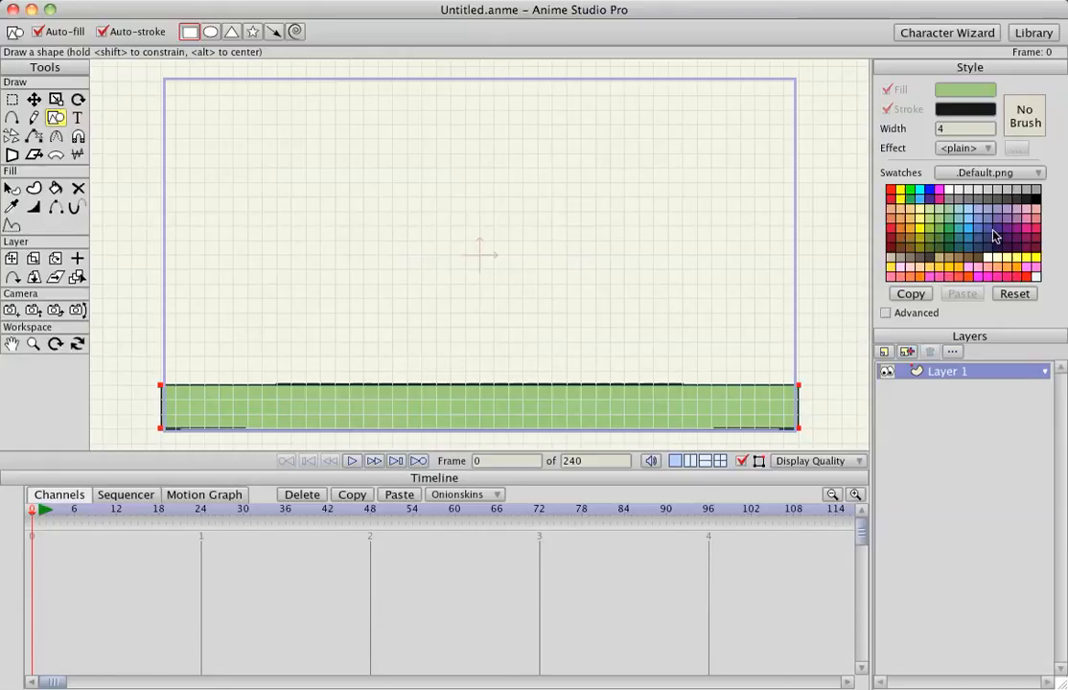
left_click(993, 238)
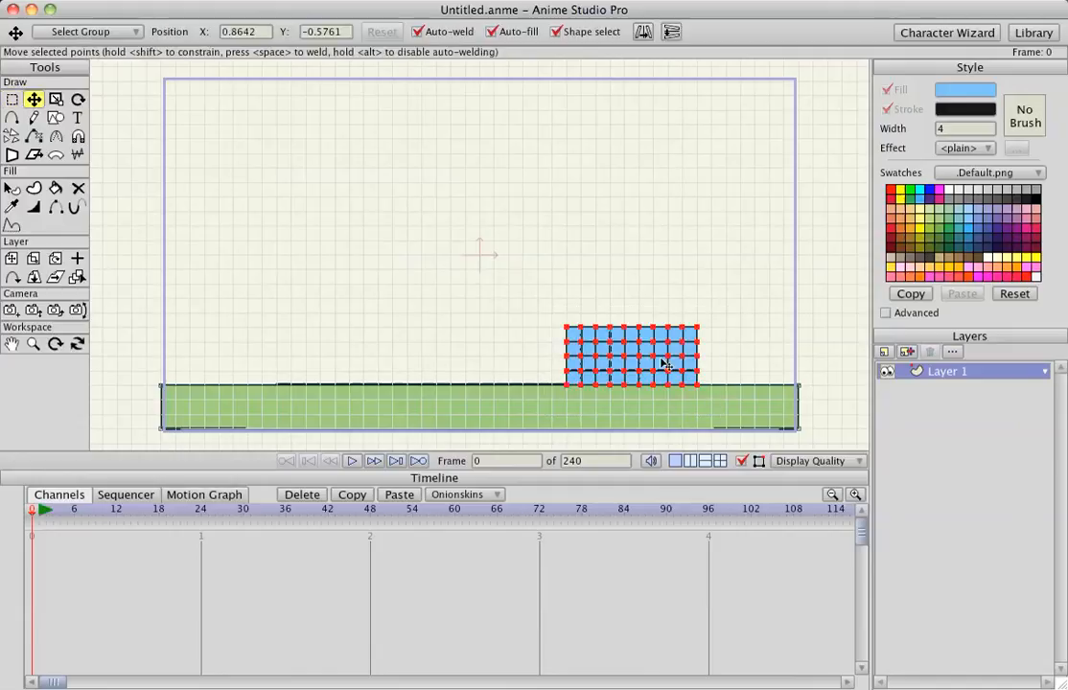
left_click_drag(661, 364, 652, 302)
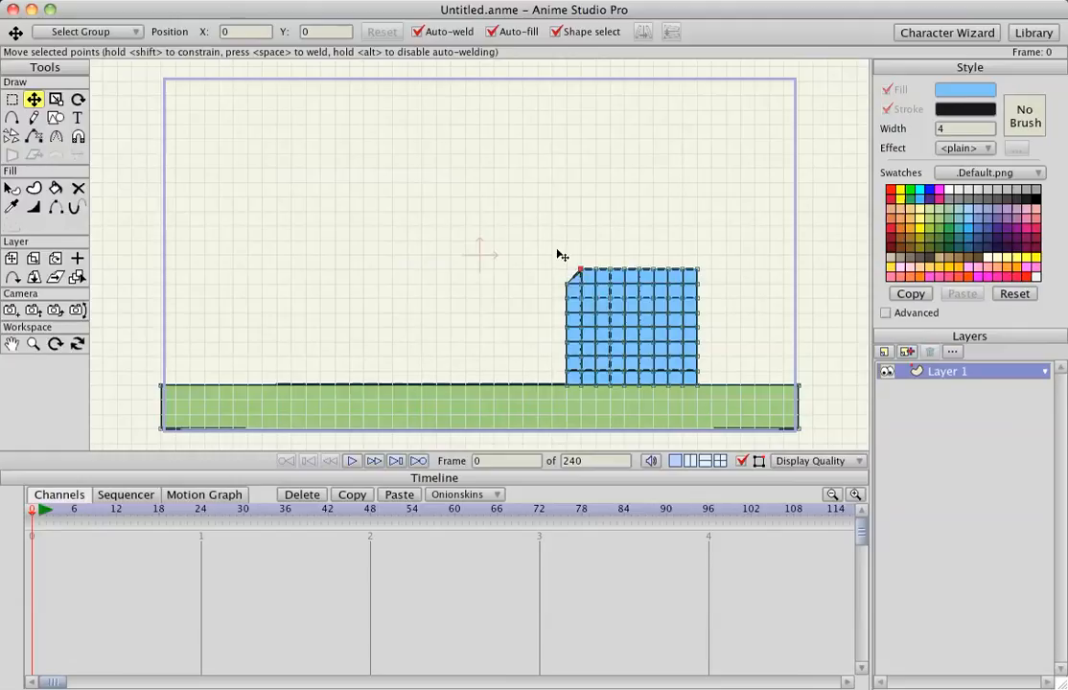
Step: Select all the blue blocks and copy them upward to make the tower taller
left_click(12, 100)
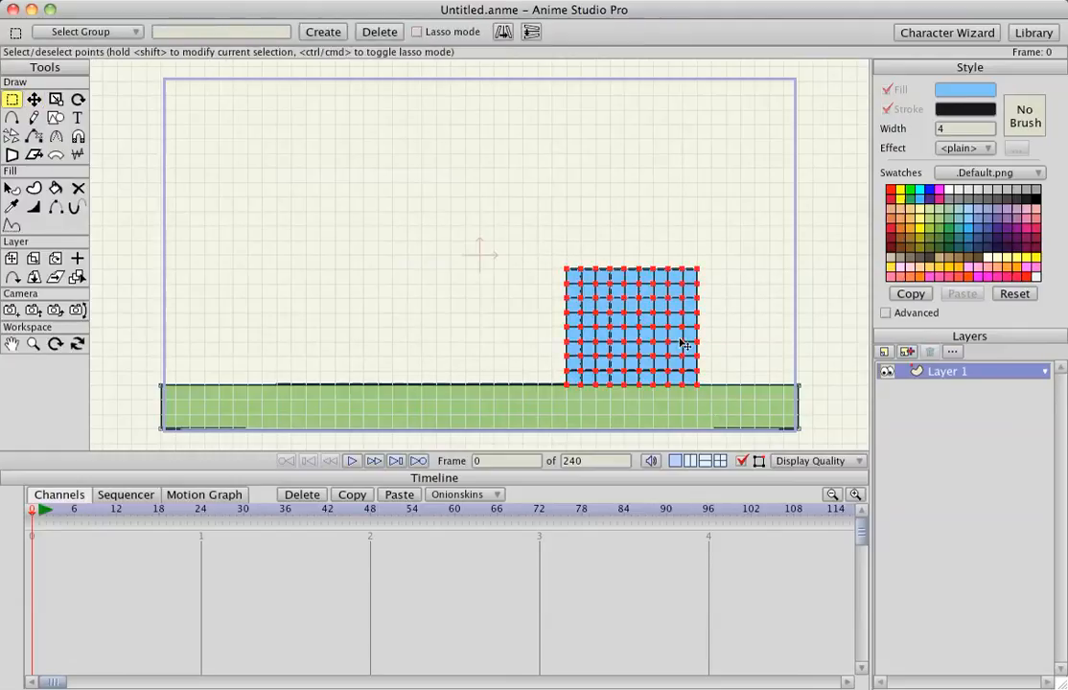
left_click_drag(632, 326, 642, 182)
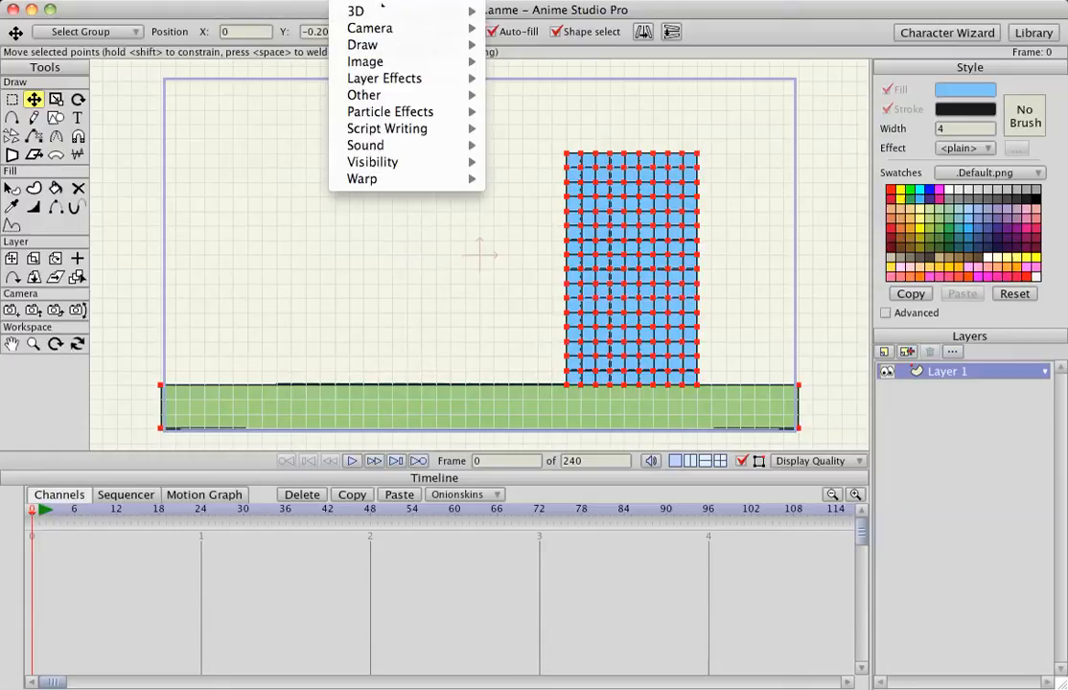
mouse_move(383, 76)
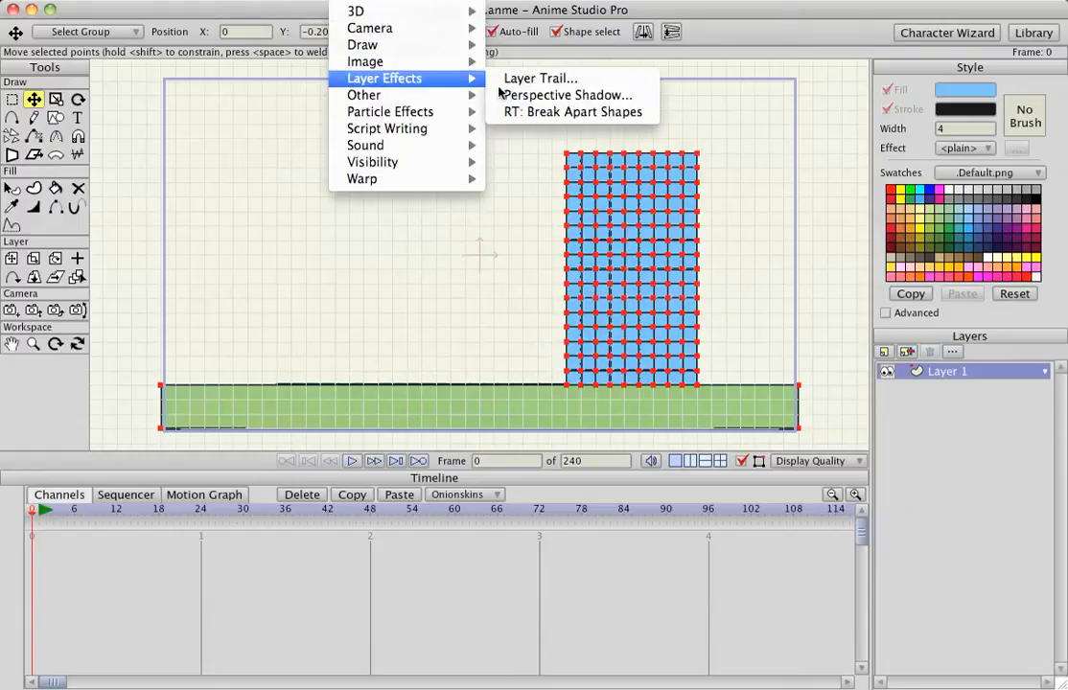
Step: Run RT: Break Apart Shapes, putting each block in its own layer grouped together
left_click(571, 111)
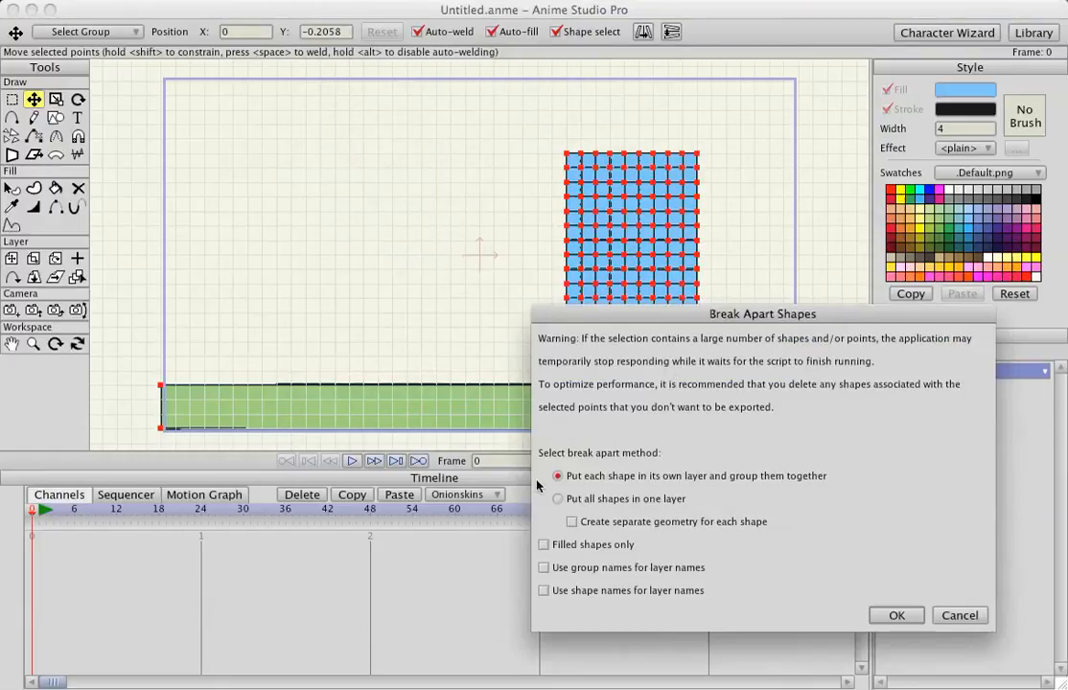
left_click(895, 613)
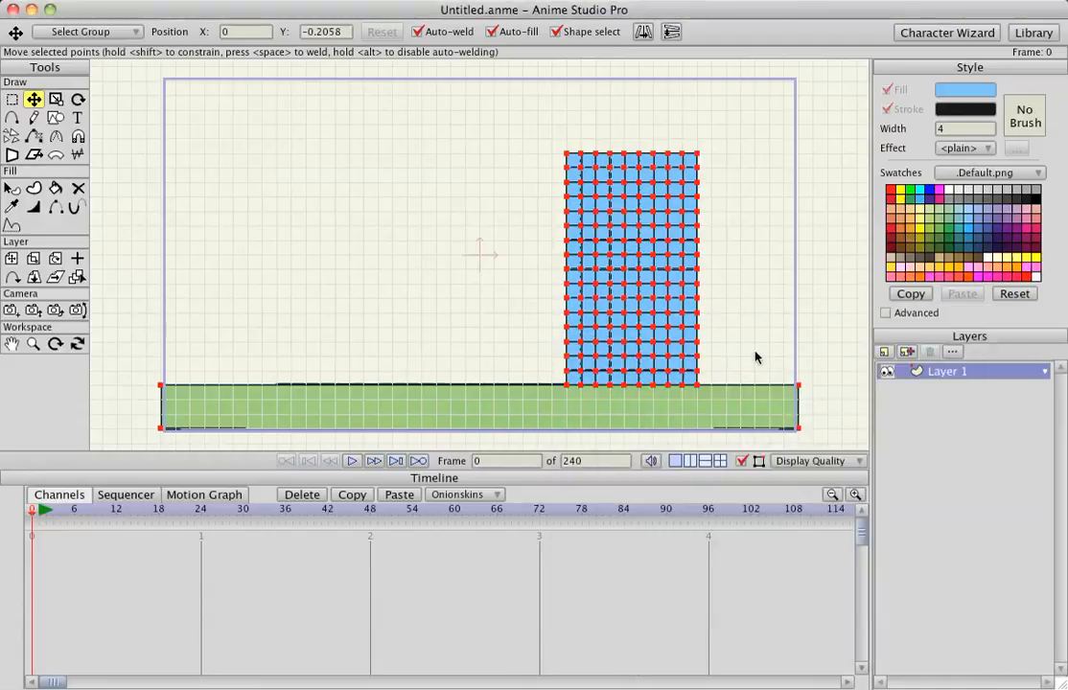
mouse_move(679, 395)
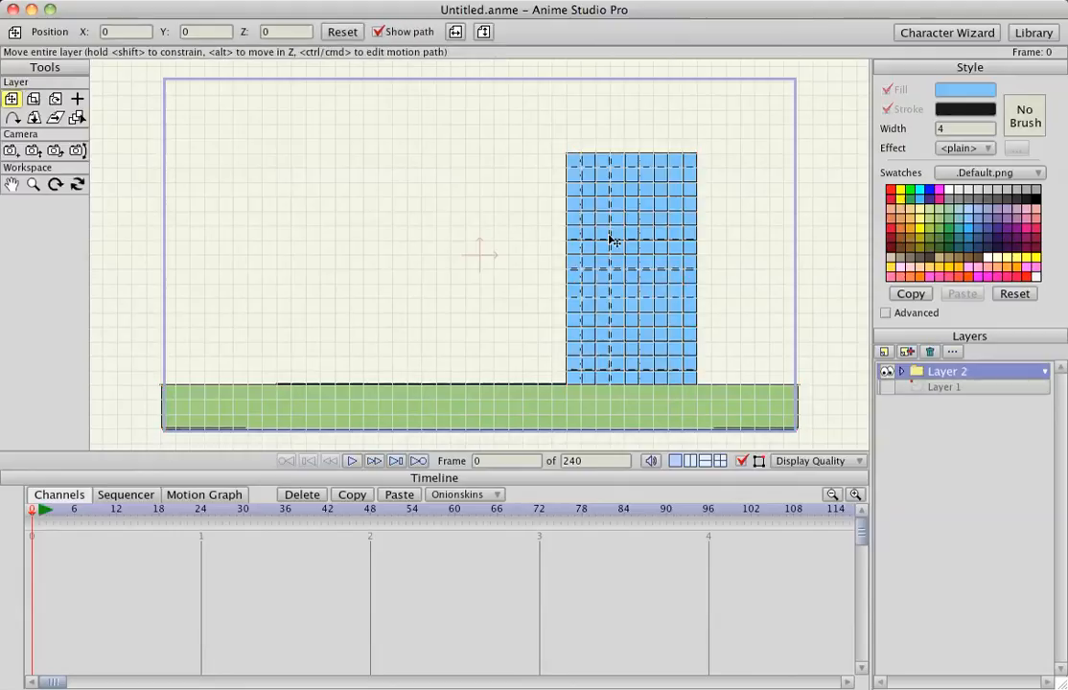
Step: Expand the block group, scroll its layers and select the topmost block layer, Layer 144
left_click(947, 387)
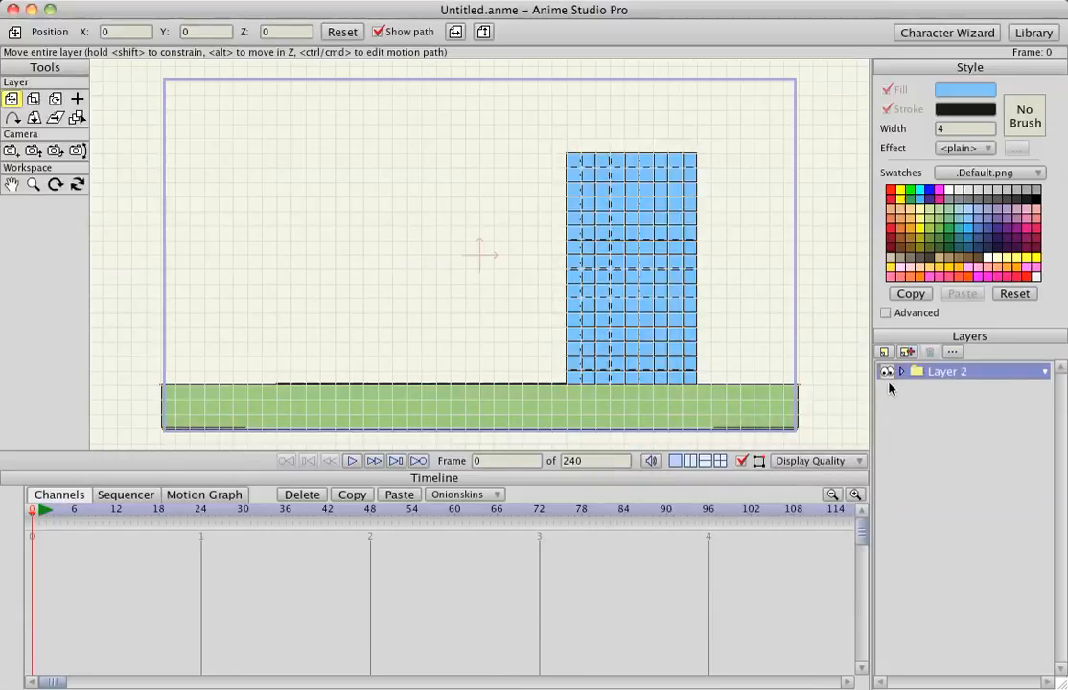
left_click(901, 372)
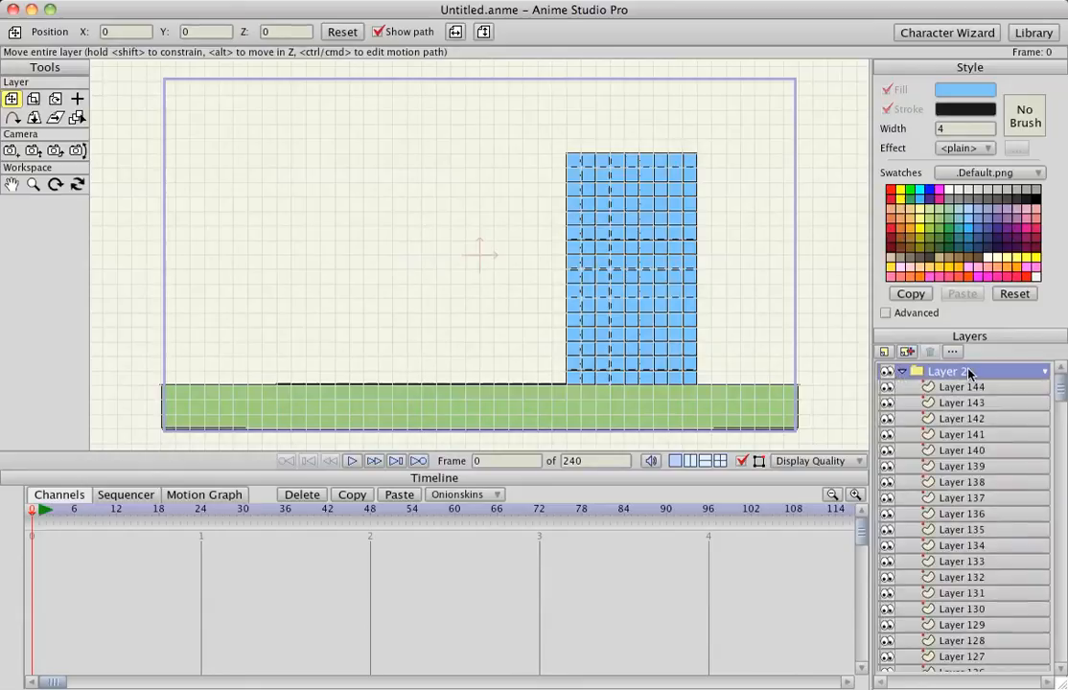
double_click(958, 372)
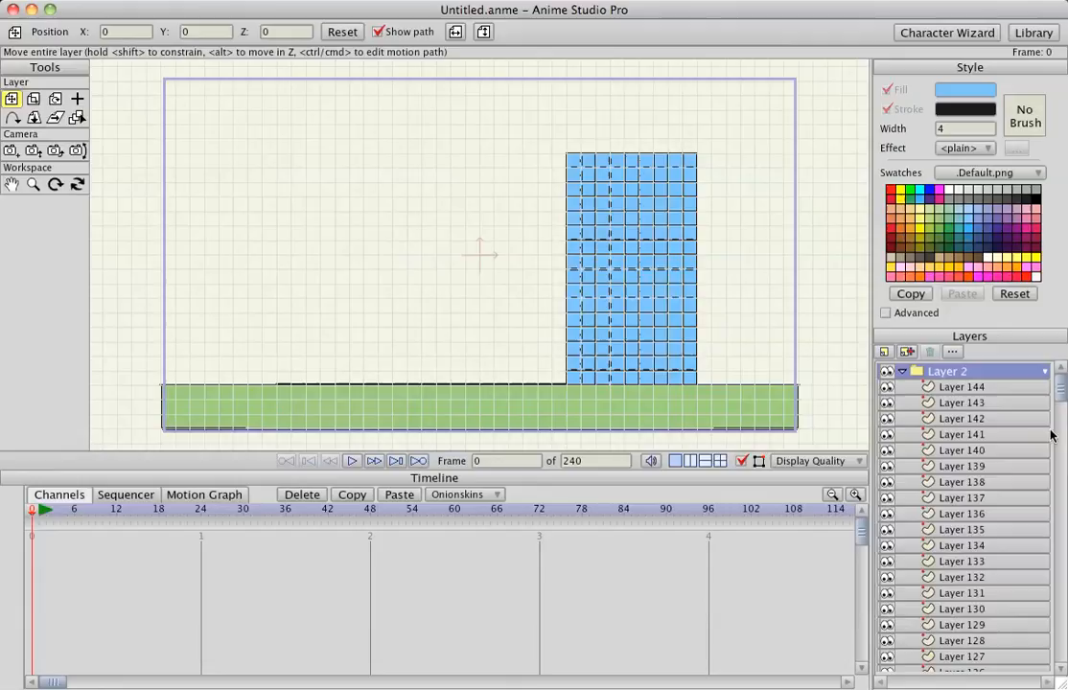
scroll("down", 3)
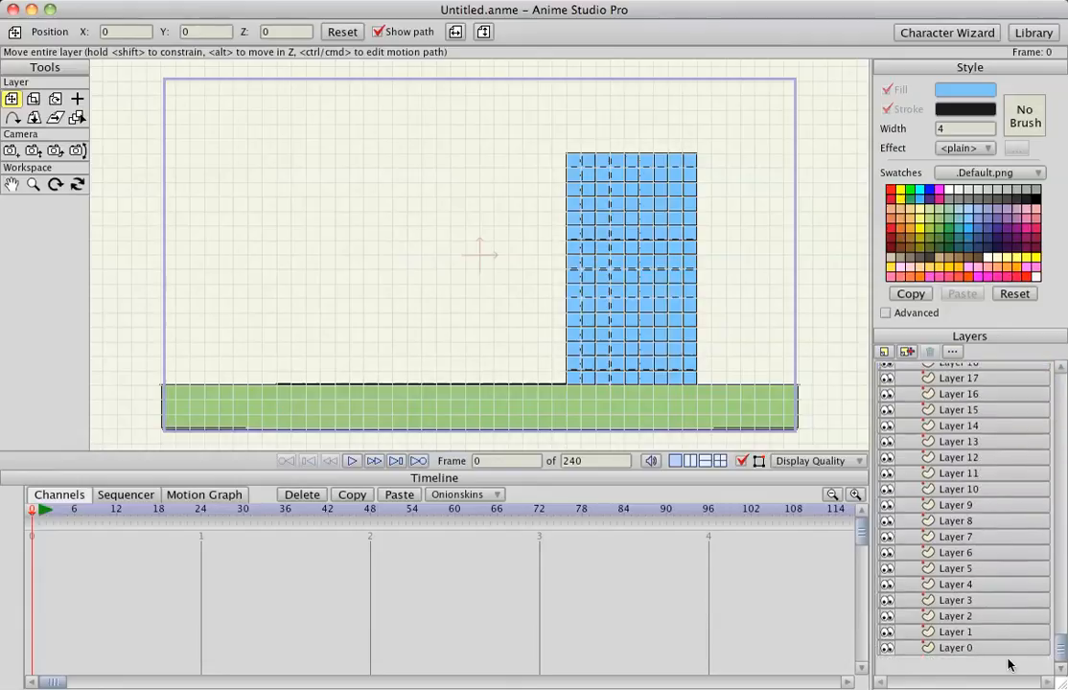
left_click(955, 648)
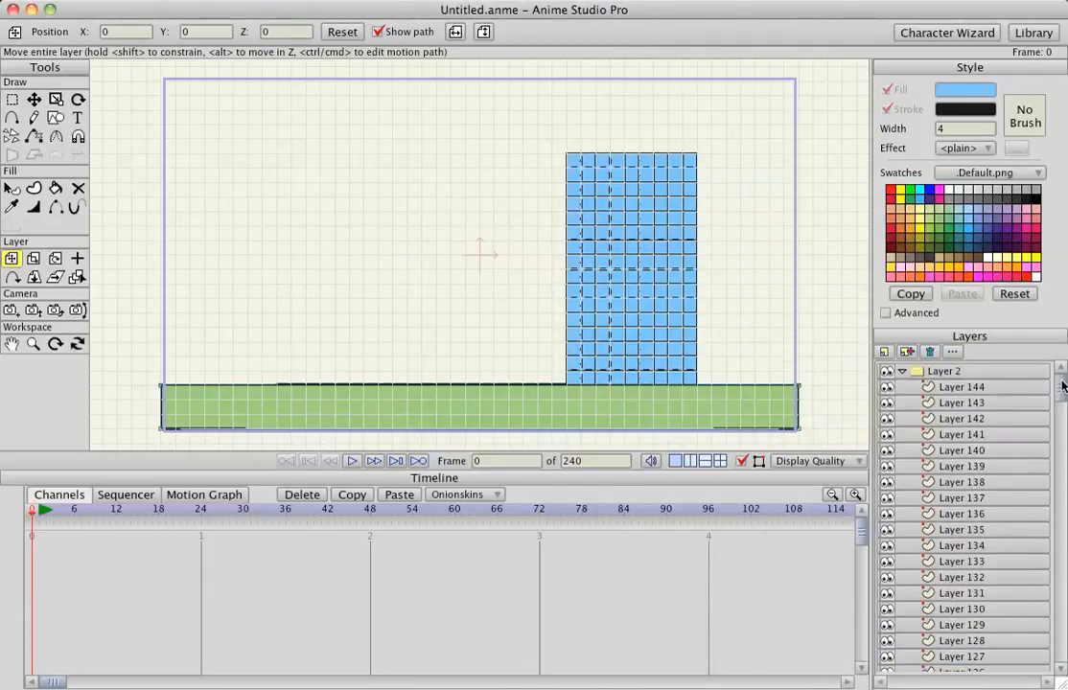
left_click(962, 388)
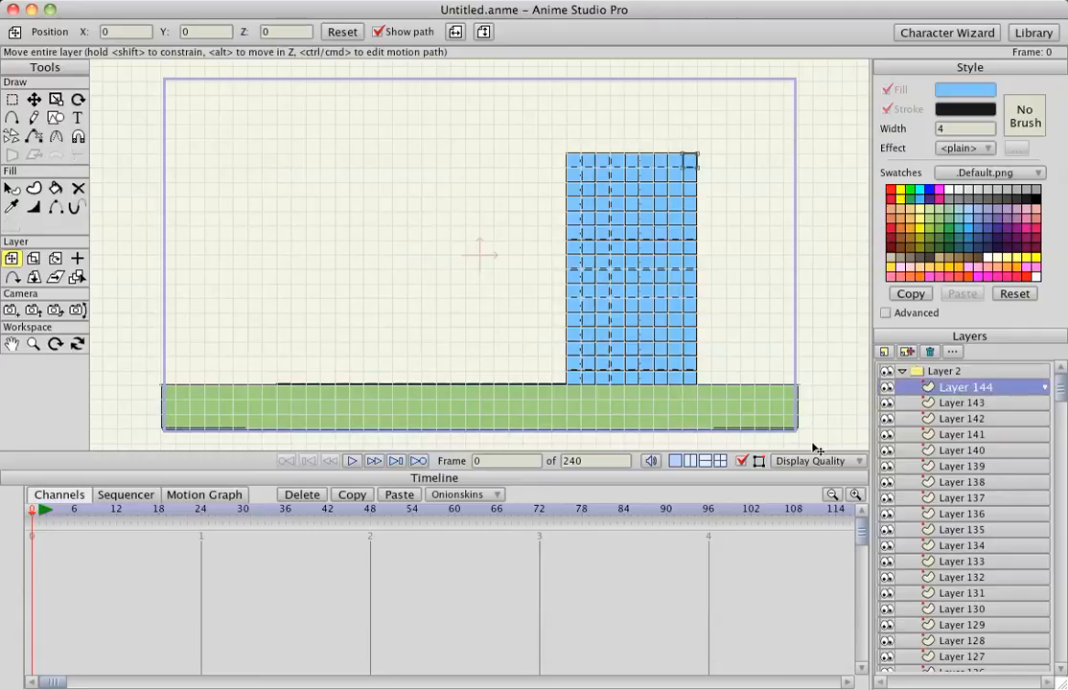
Step: Open the New Layer choices to add a vector layer for the bullet
left_click(884, 351)
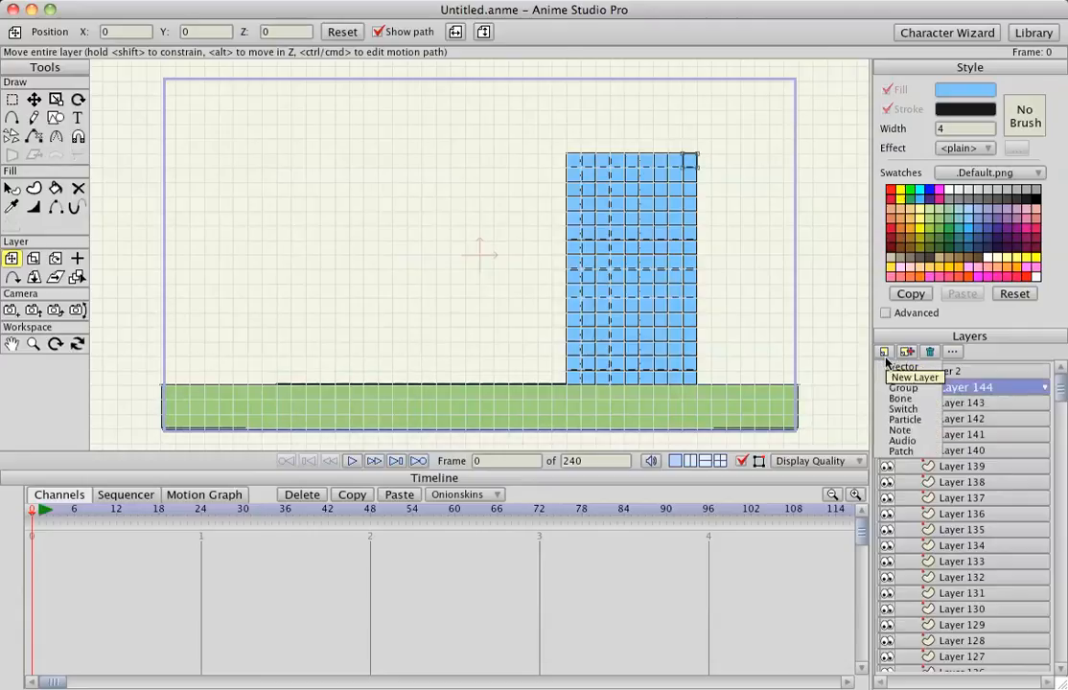
mouse_move(901, 366)
type("bullet")
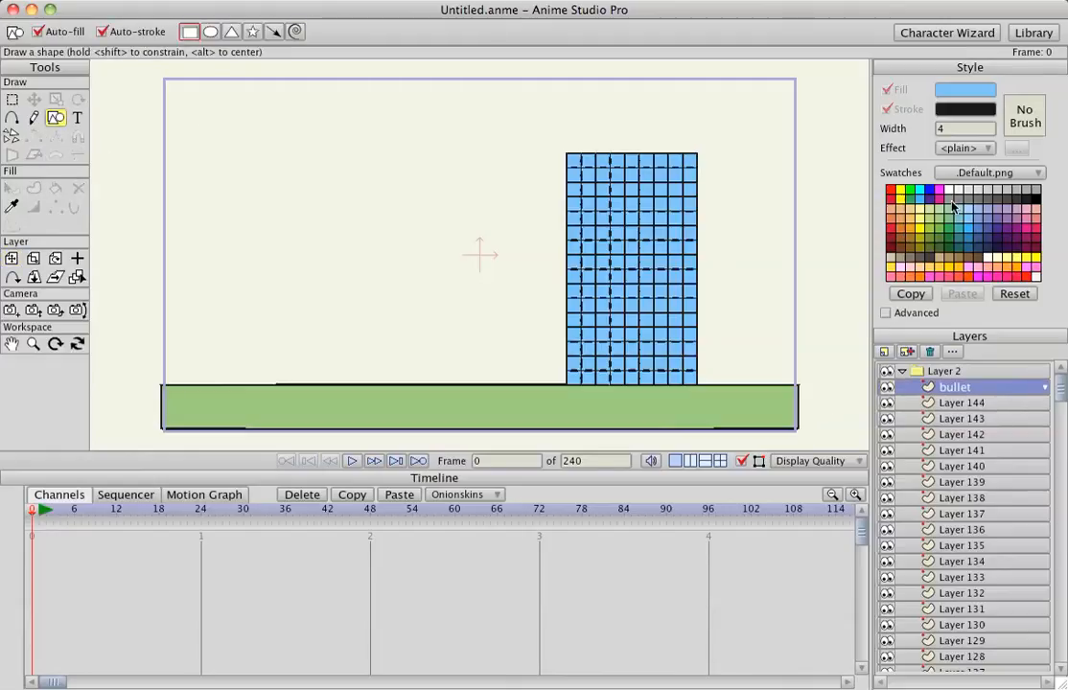
Step: Draw a small grey bullet shape left of the tower and select the bullet layer
left_click_drag(209, 215, 276, 251)
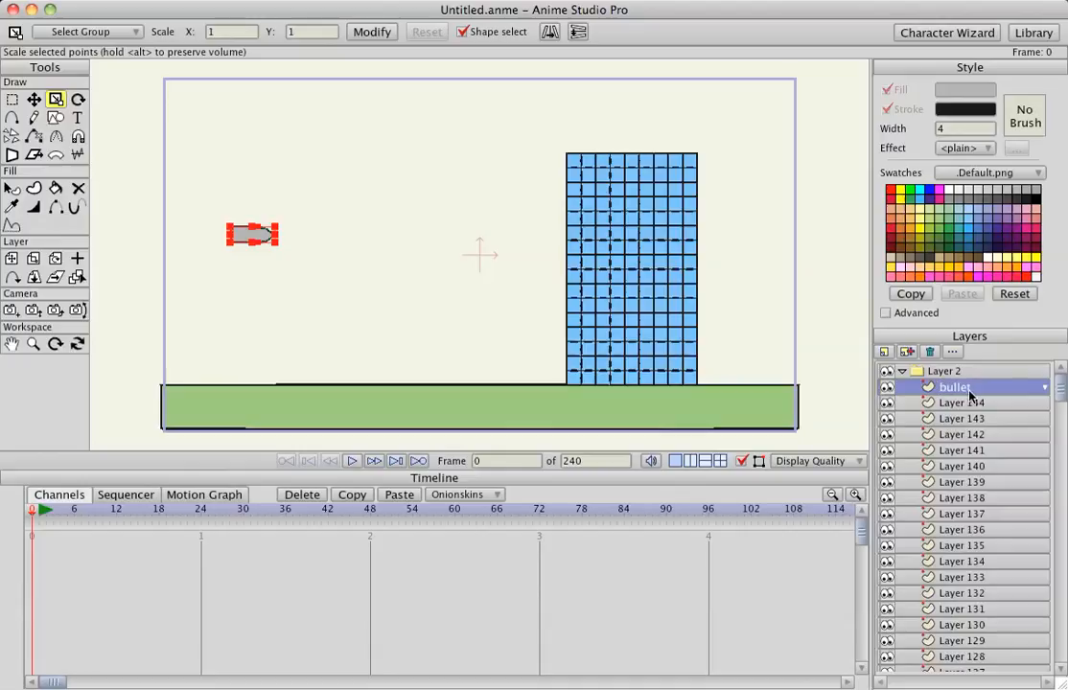
mouse_move(976, 397)
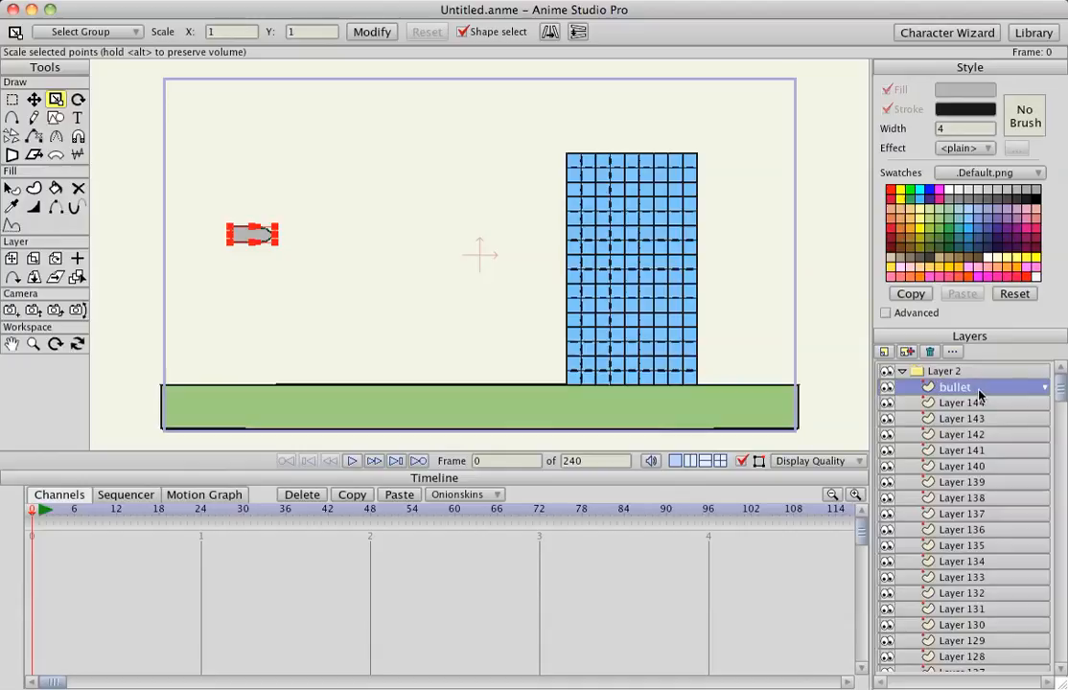
left_click(962, 402)
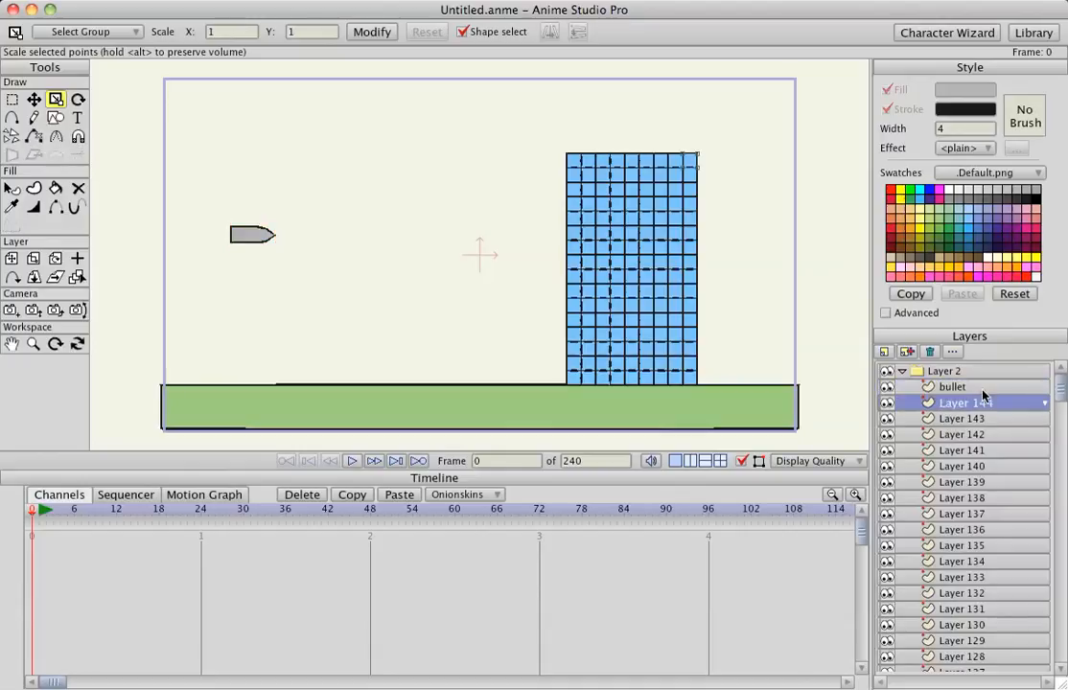
Step: In the bullet layer's Physics settings, enter initial speed values 350 and 2.50
double_click(962, 403)
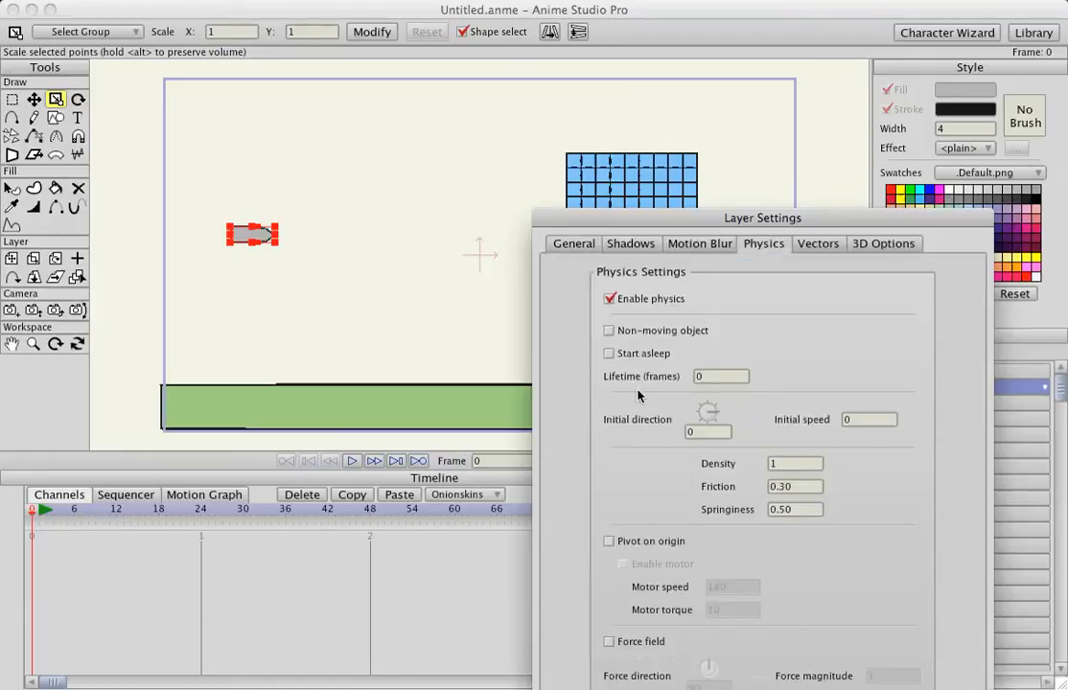
mouse_move(820, 383)
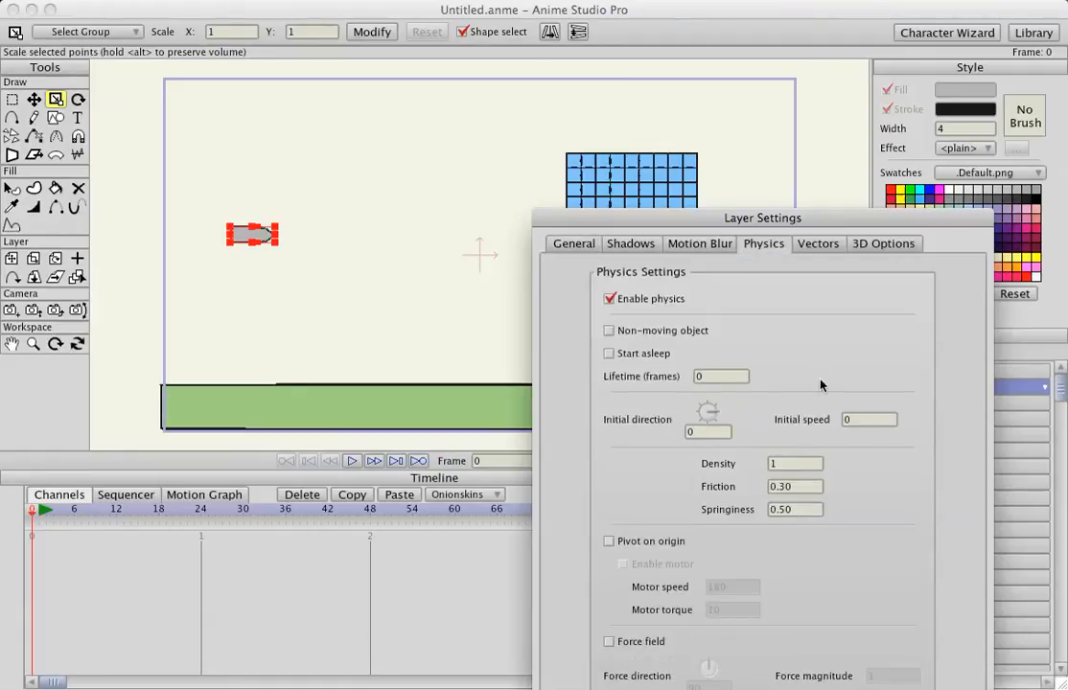
type("350")
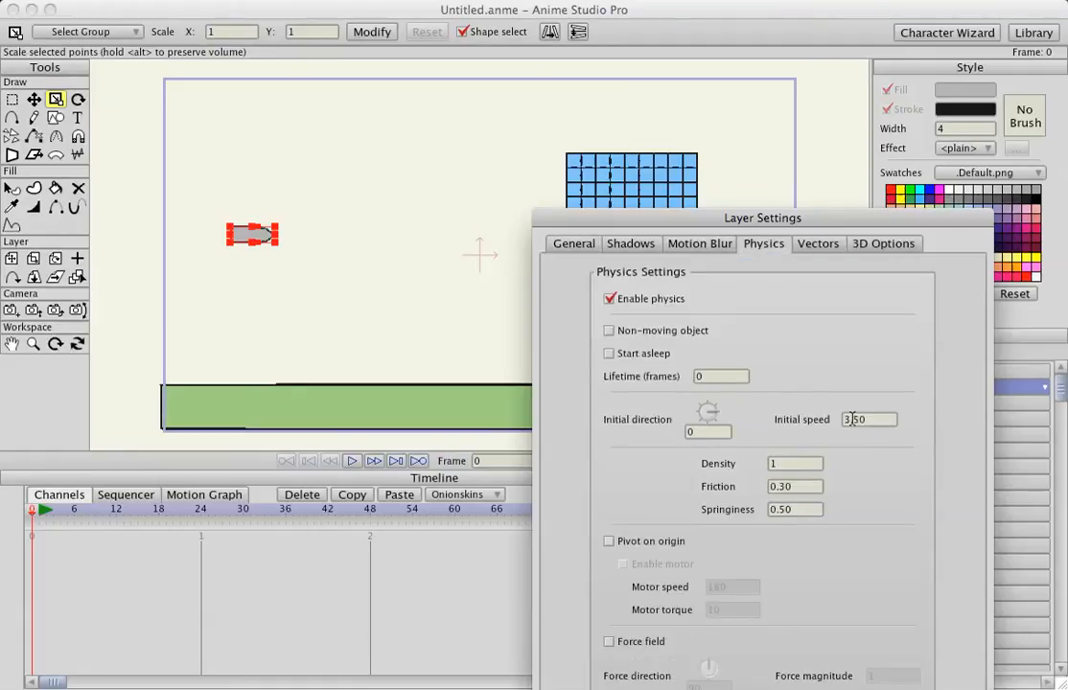
type("2.50")
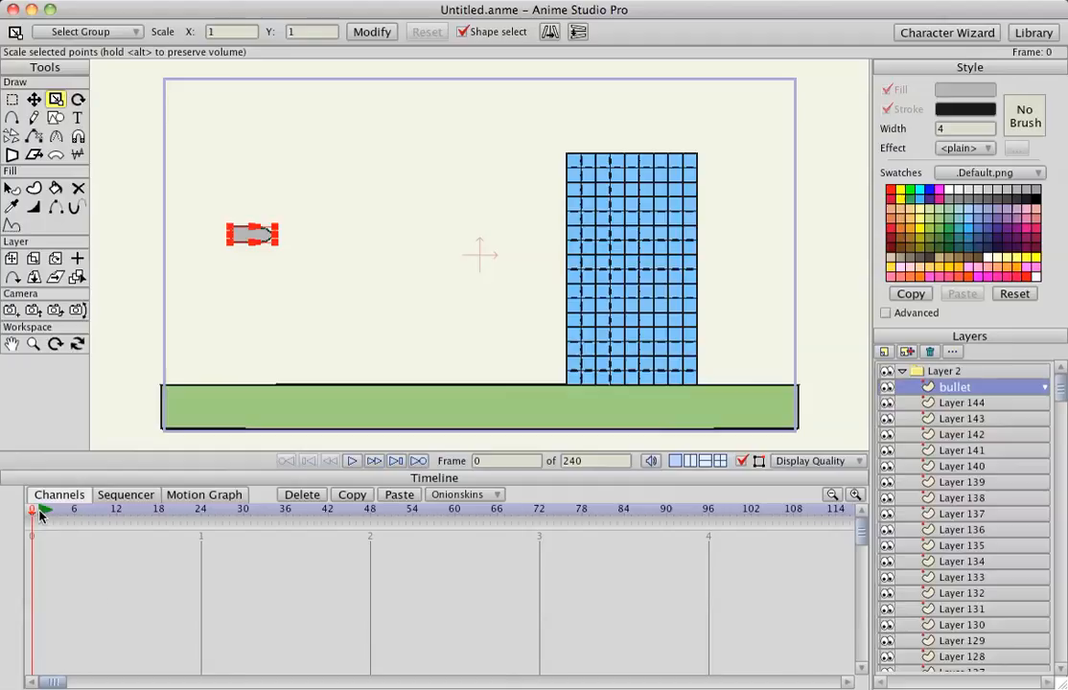
left_click(374, 460)
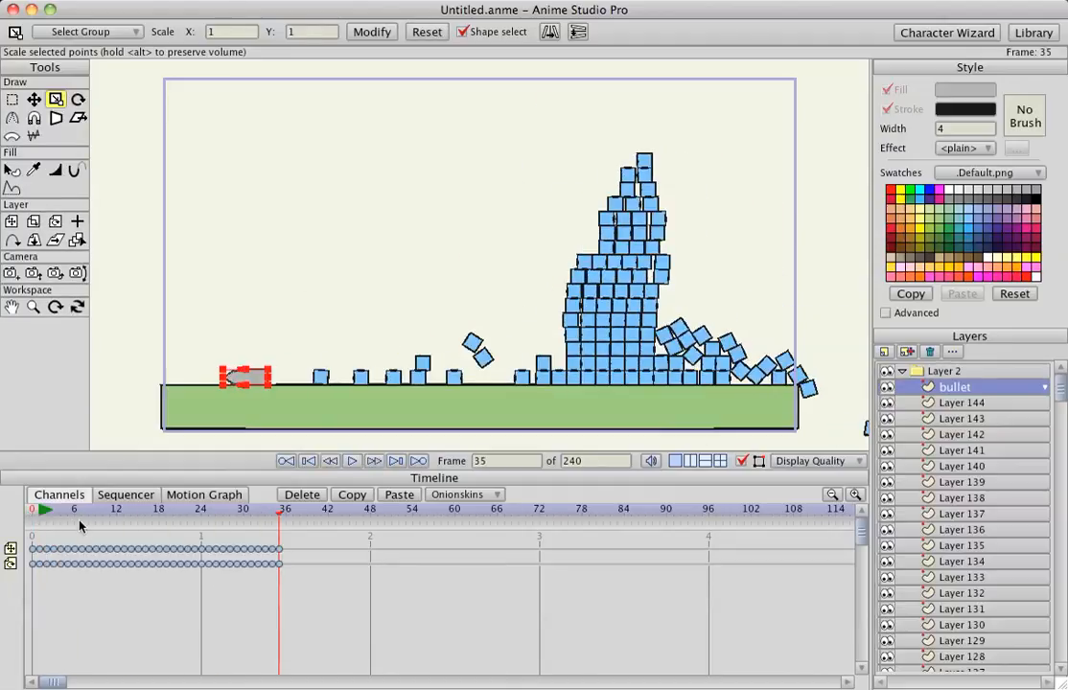
left_click(307, 461)
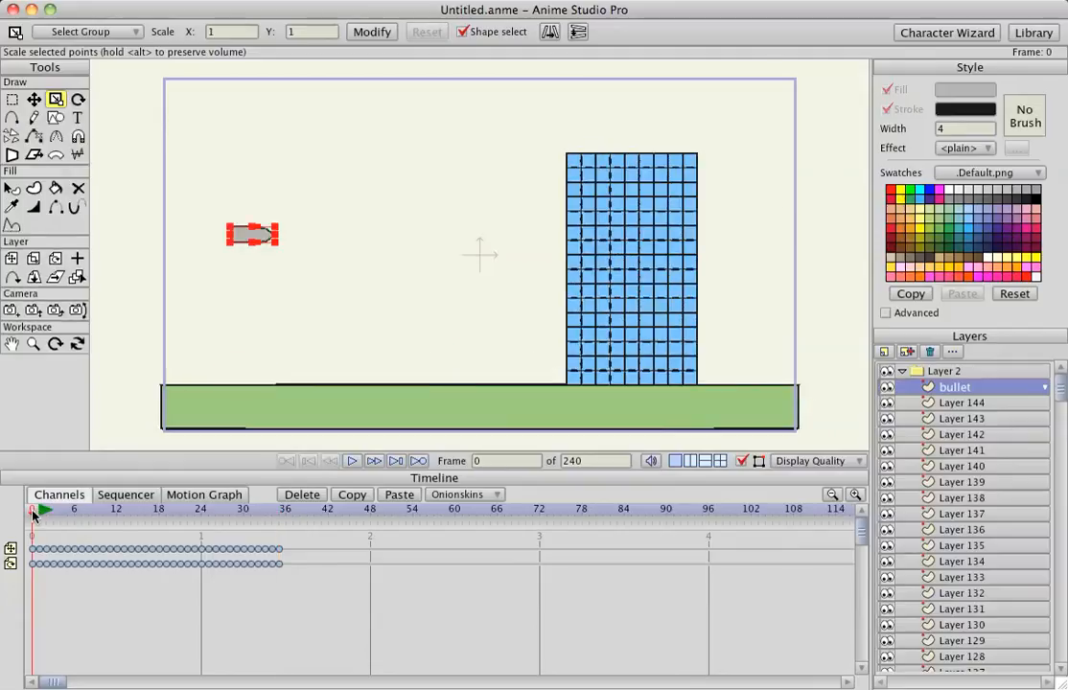
left_click(353, 460)
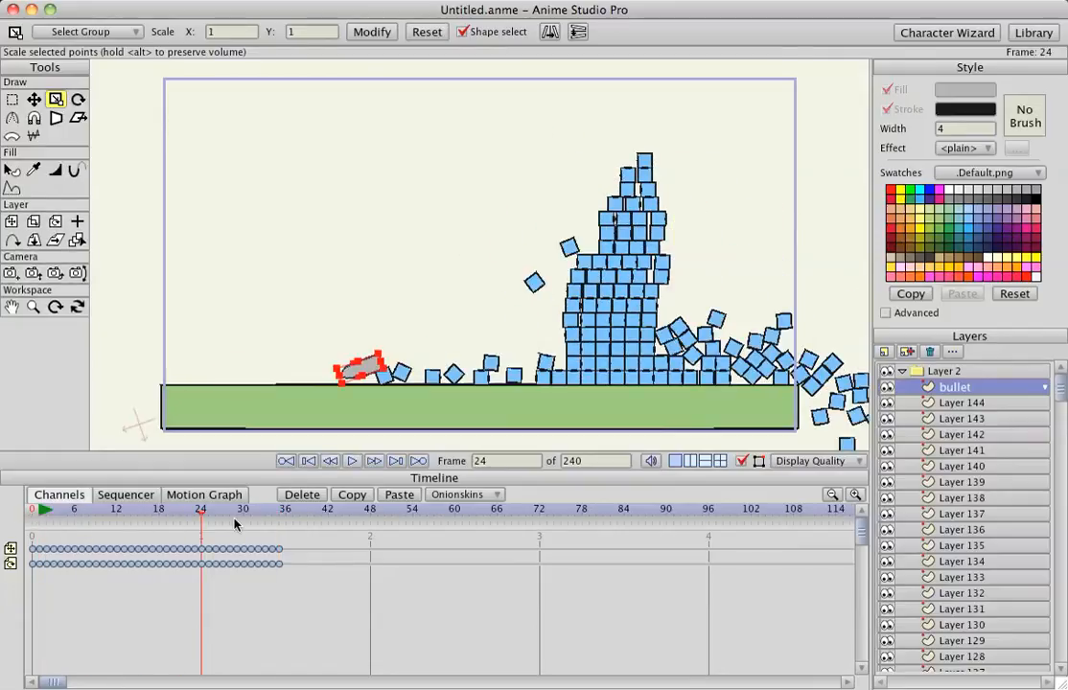
left_click(309, 460)
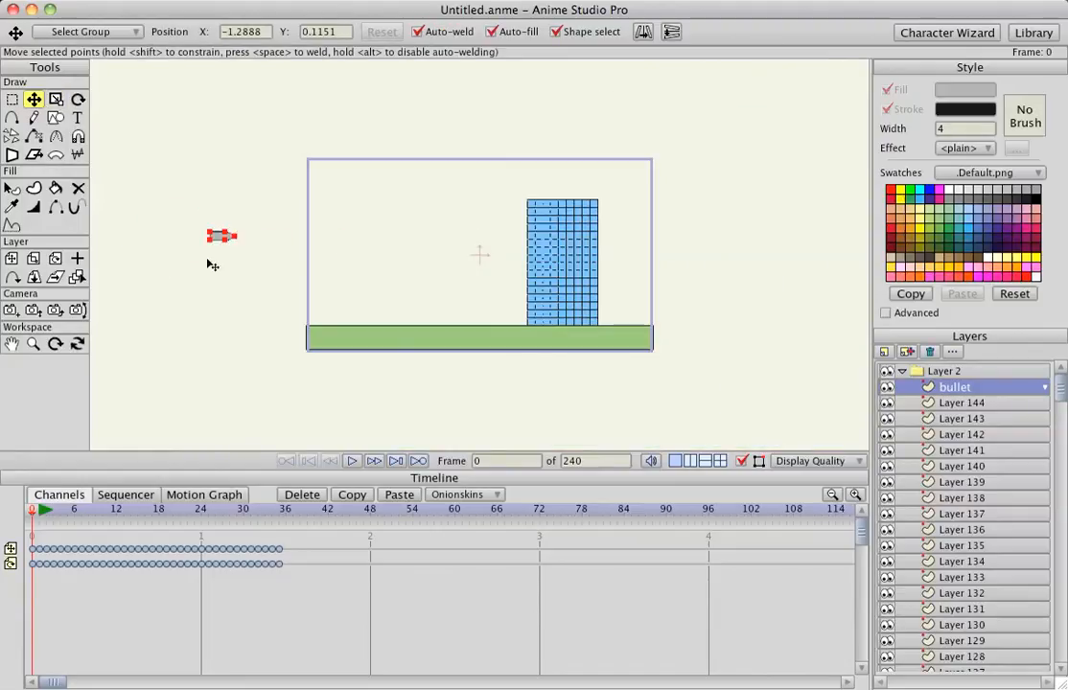
left_click(42, 510)
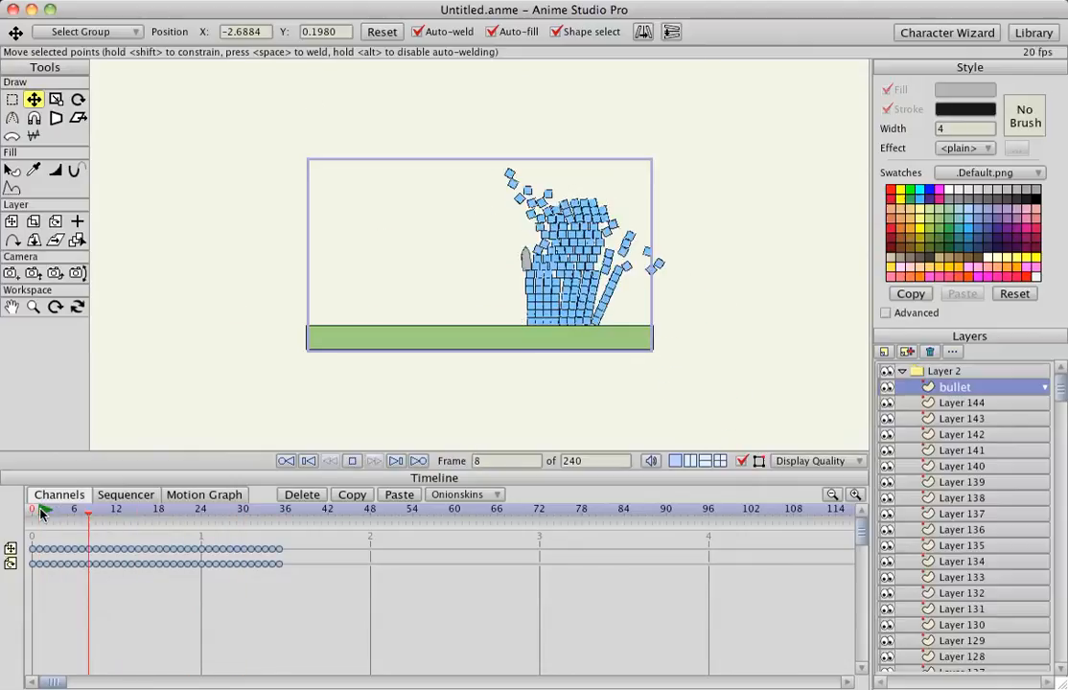
left_click(309, 460)
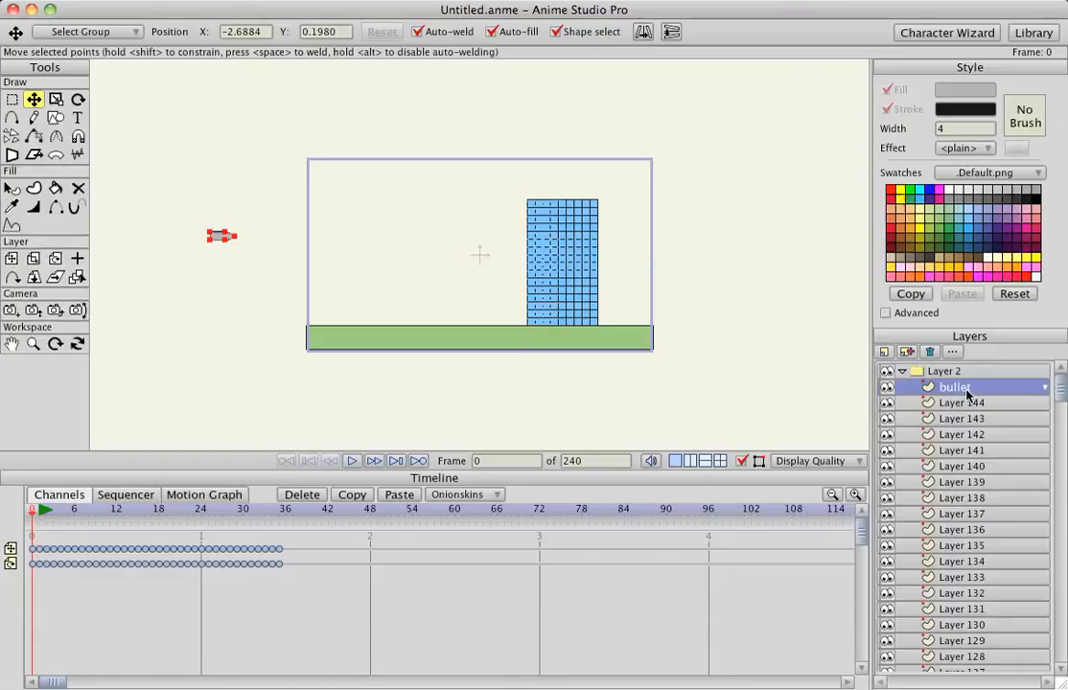
Step: Raise the bullet layer's physics Density to 5.50 so it hits harder
double_click(955, 388)
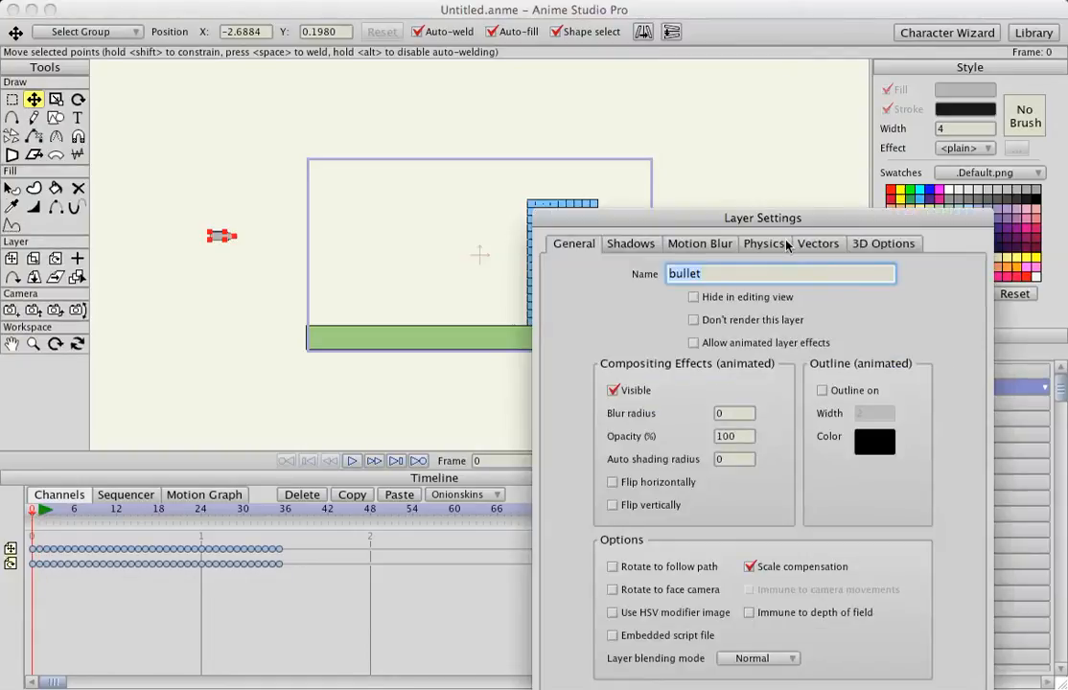
left_click(763, 241)
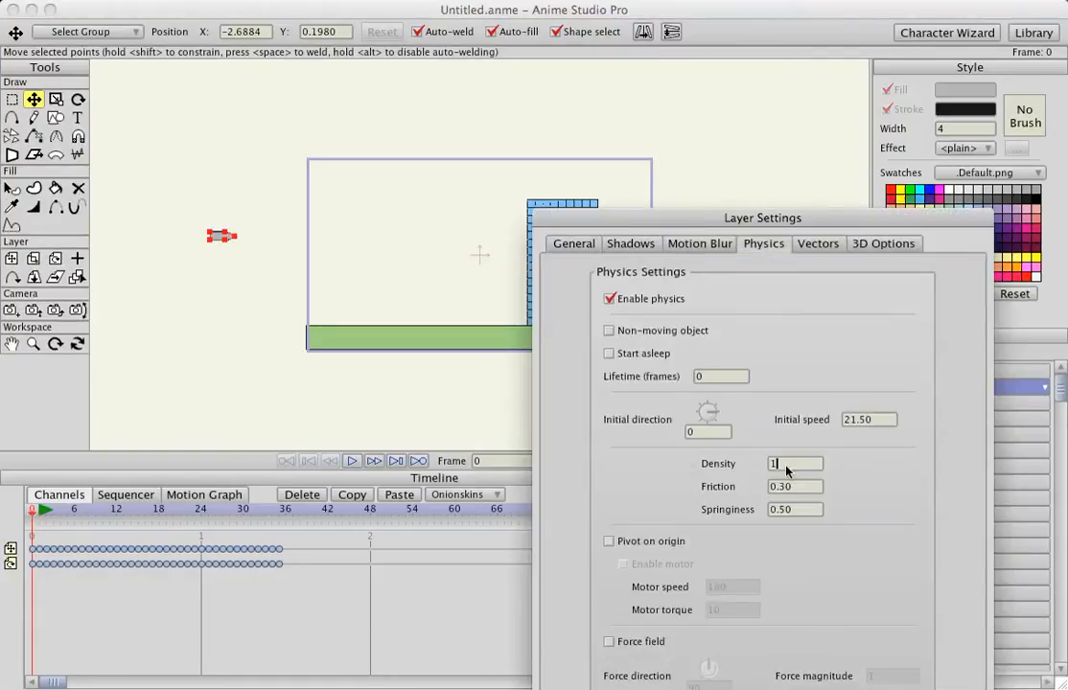
type("5.50")
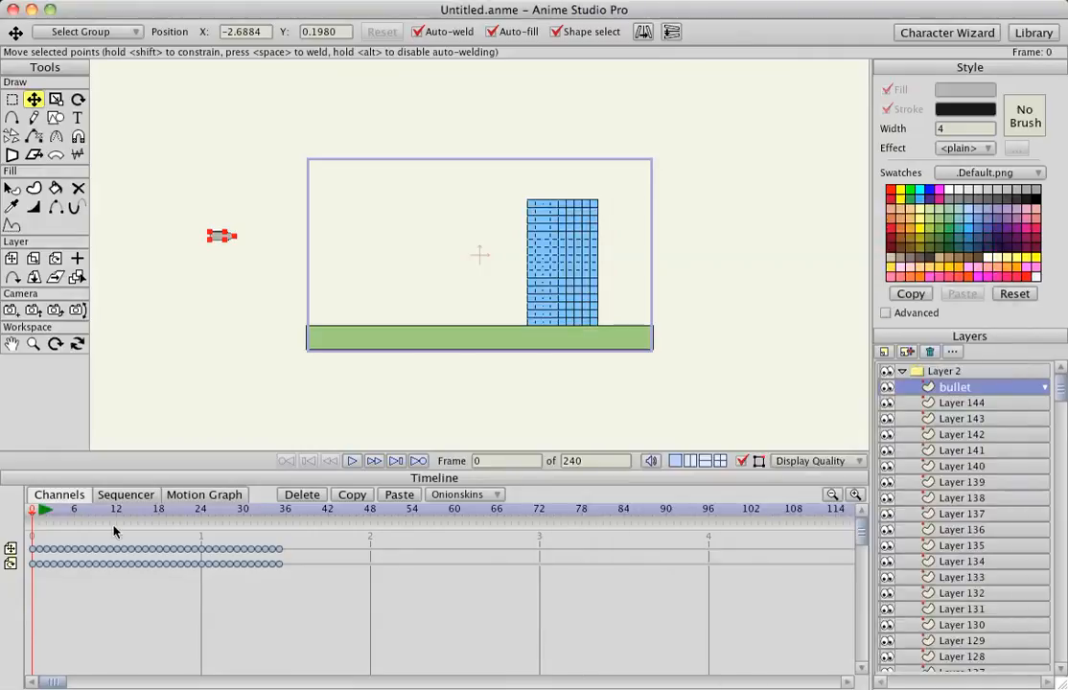
left_click(353, 460)
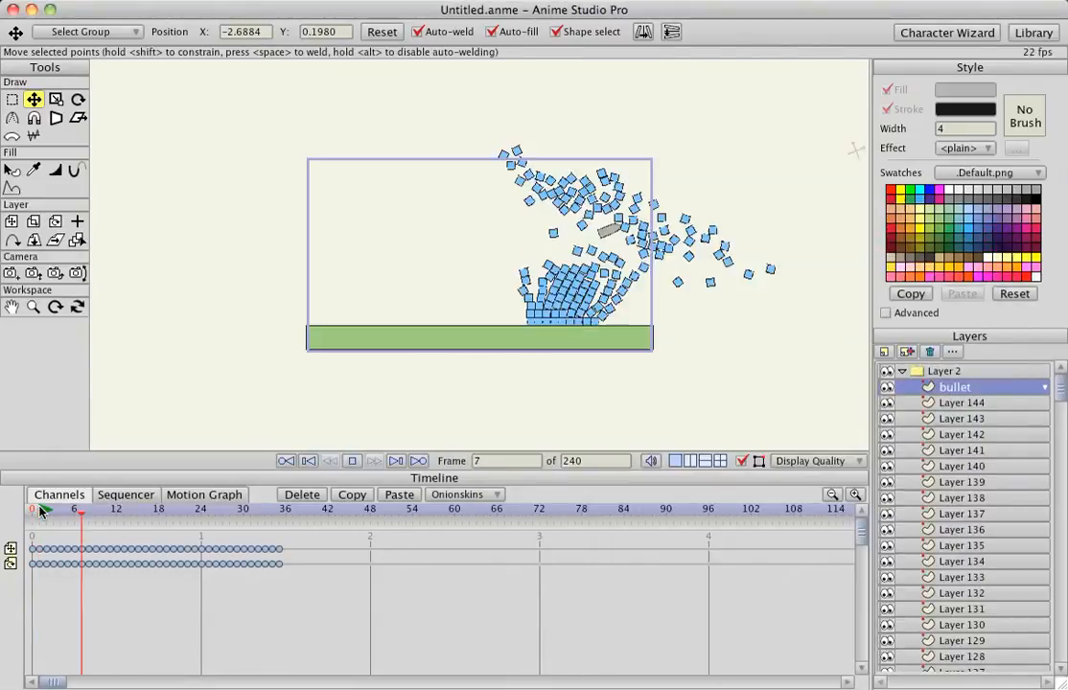
left_click(308, 460)
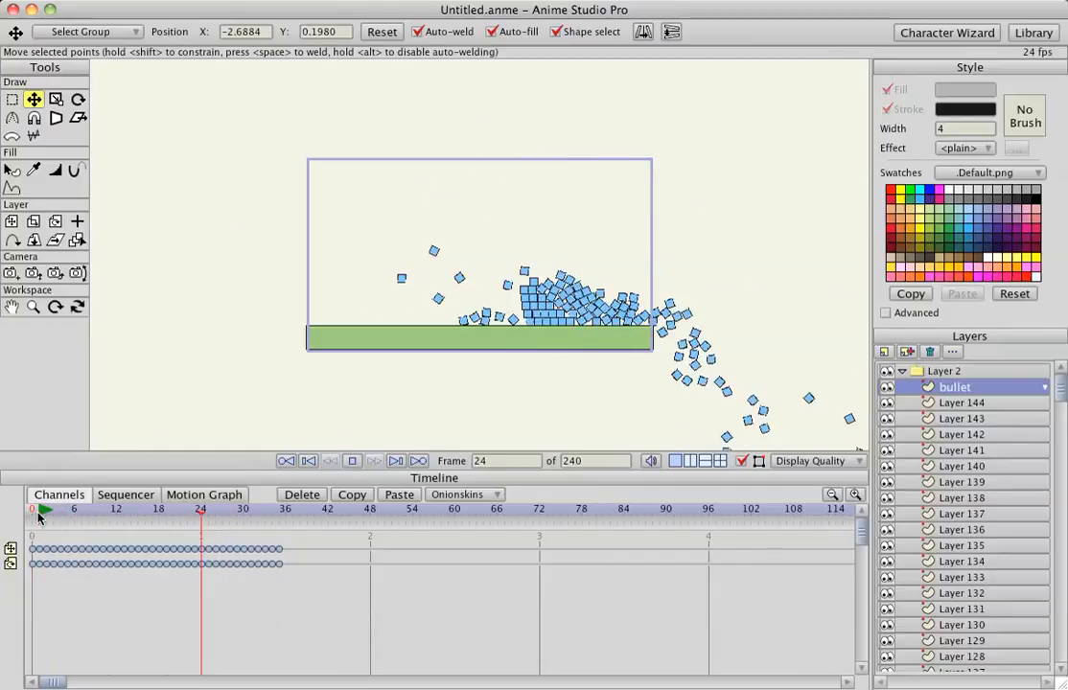
left_click(308, 460)
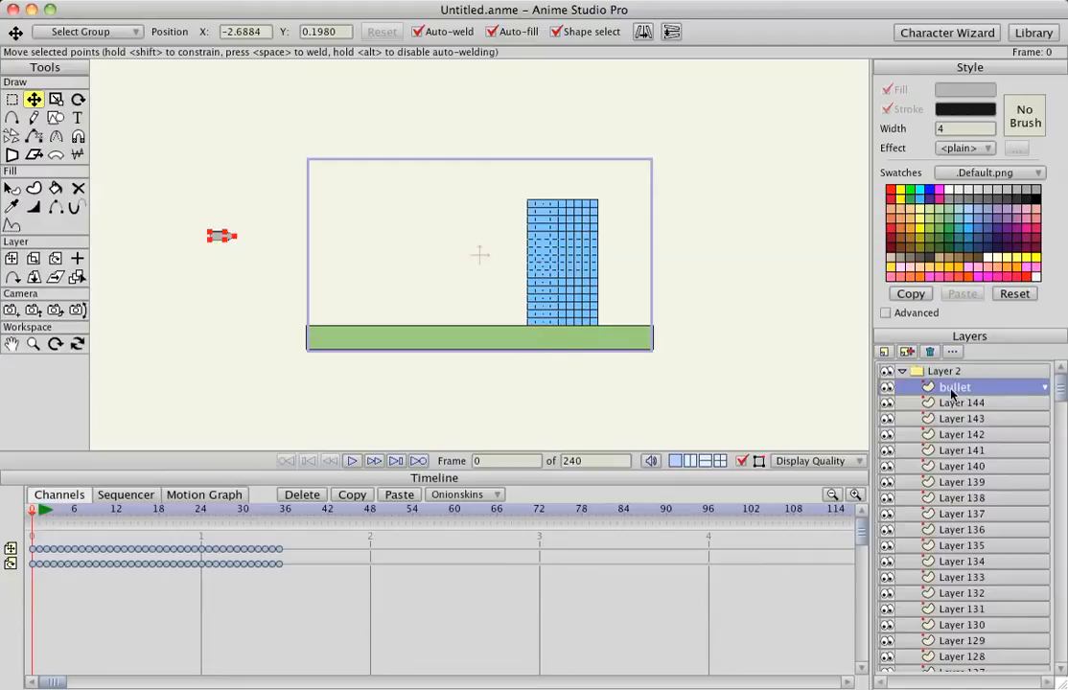
mouse_move(970, 373)
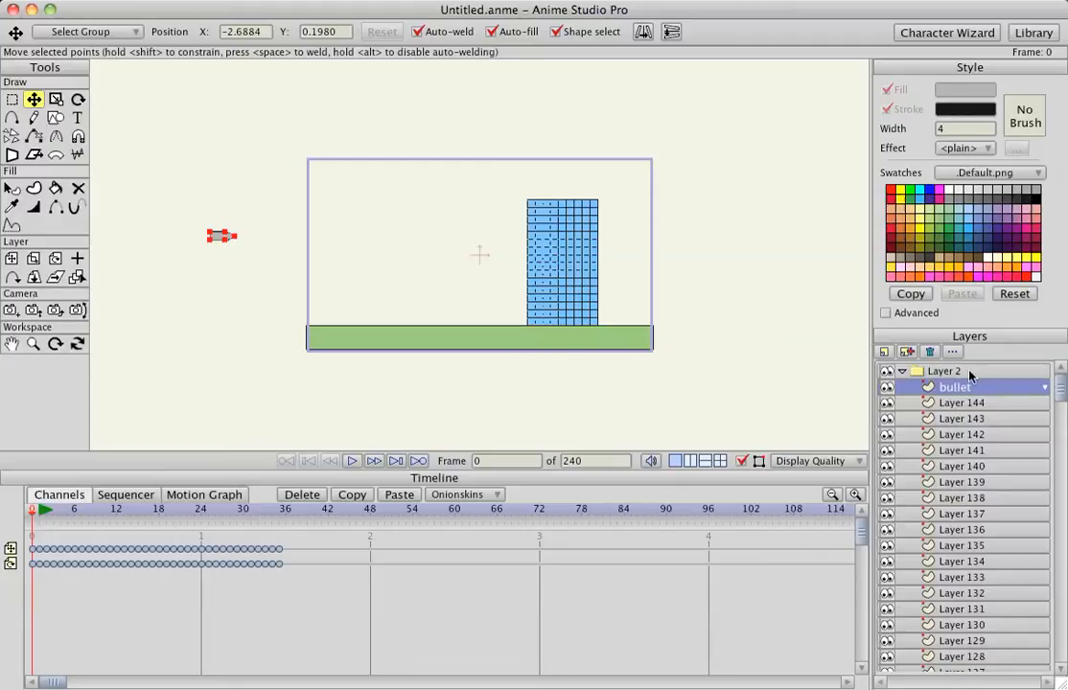
Step: Lower the Layer 2 group's gravity magnitude to 6.50 then 5, and rewind to frame 0
double_click(943, 372)
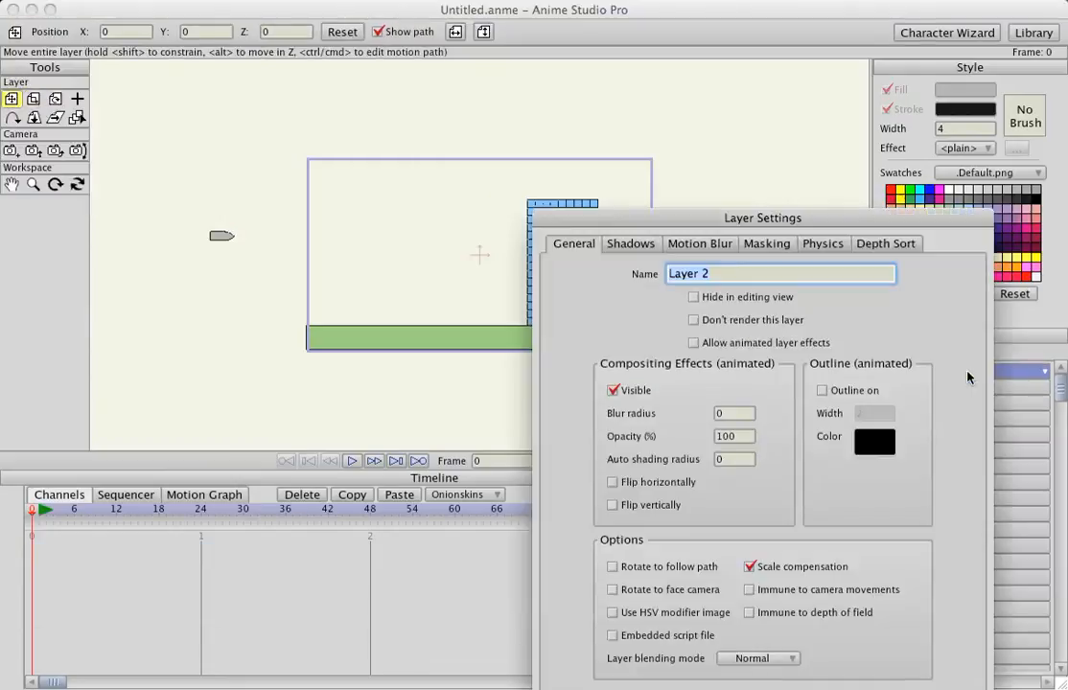
left_click(822, 242)
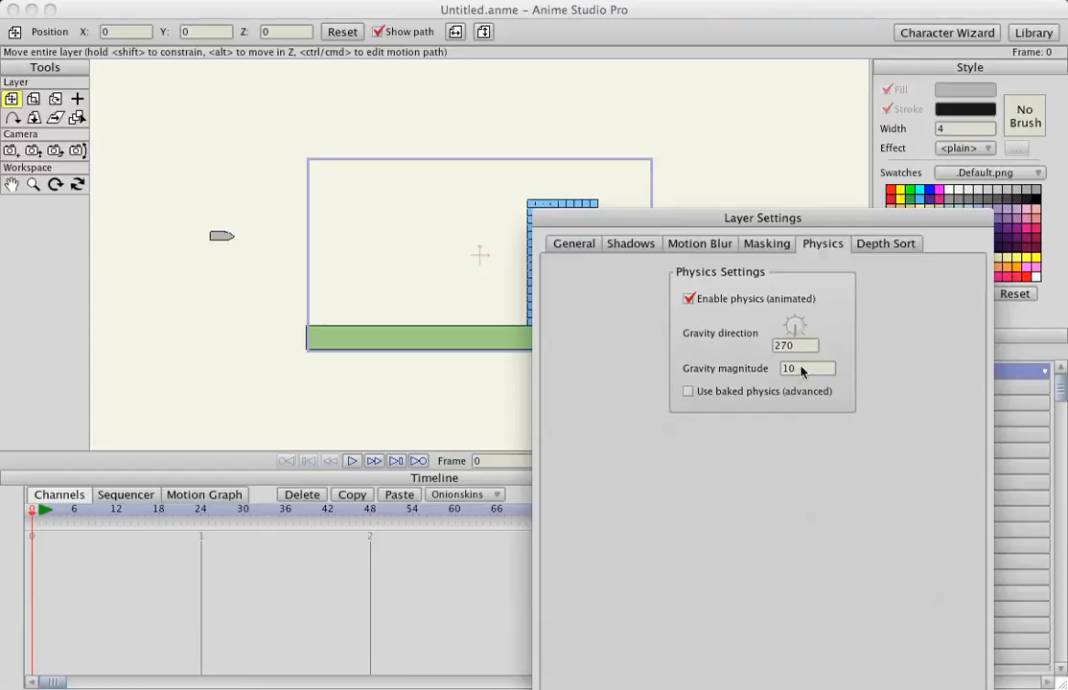
type("6.50")
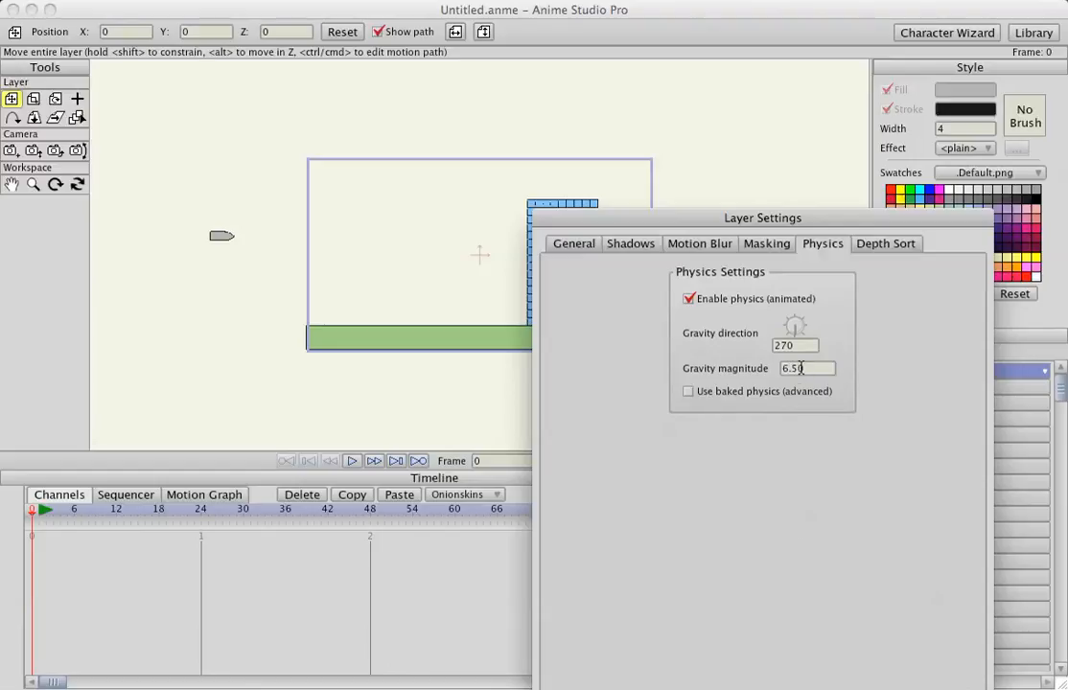
type("5")
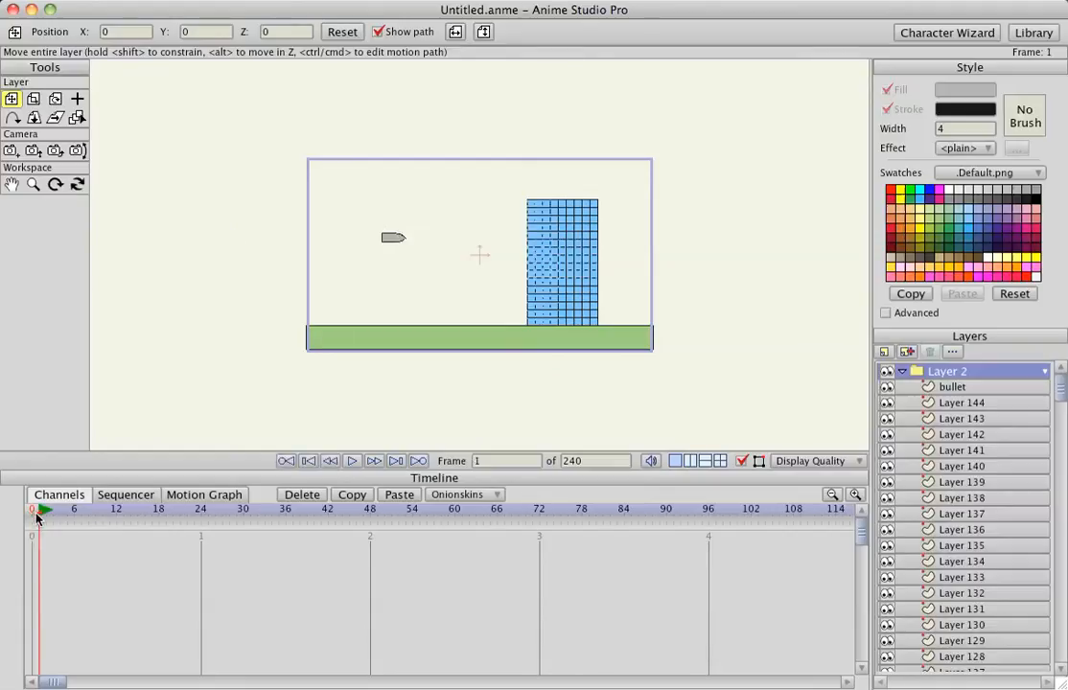
left_click(353, 460)
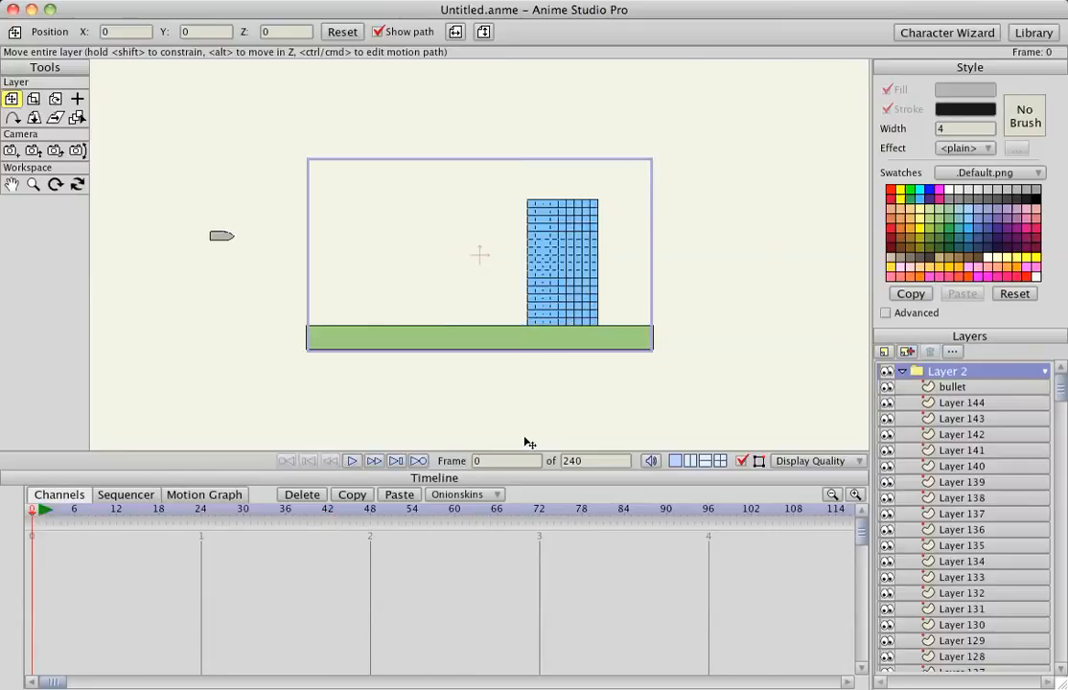
Step: Change the group's gravity value to 1.30 and play the simulation with weaker gravity
double_click(947, 371)
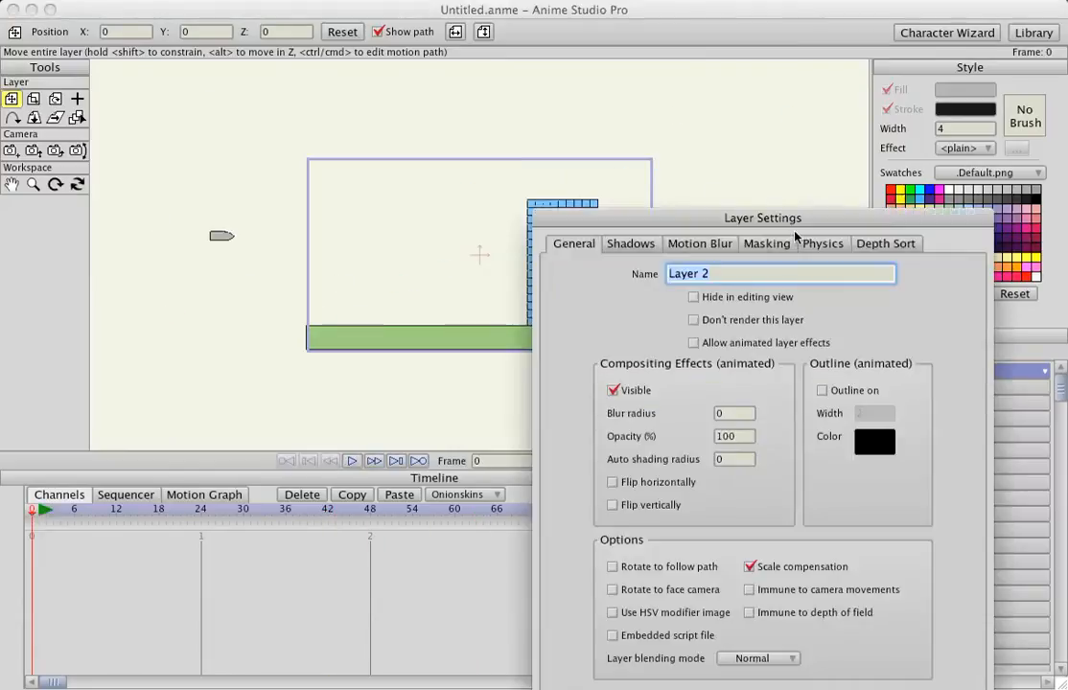
left_click(822, 242)
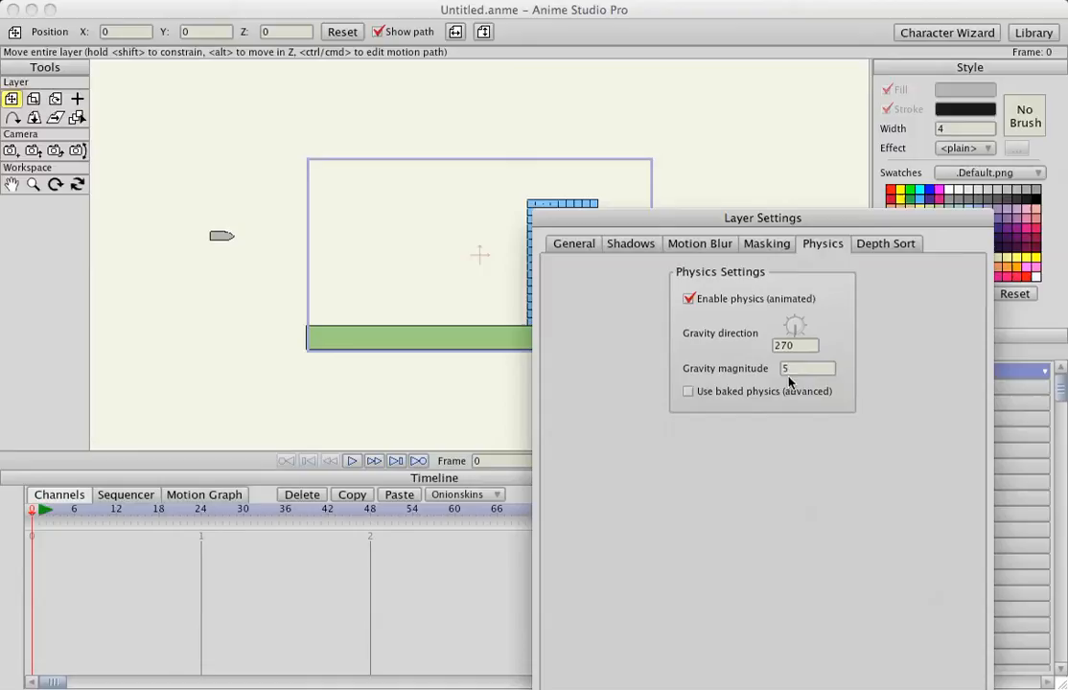
type("1.30")
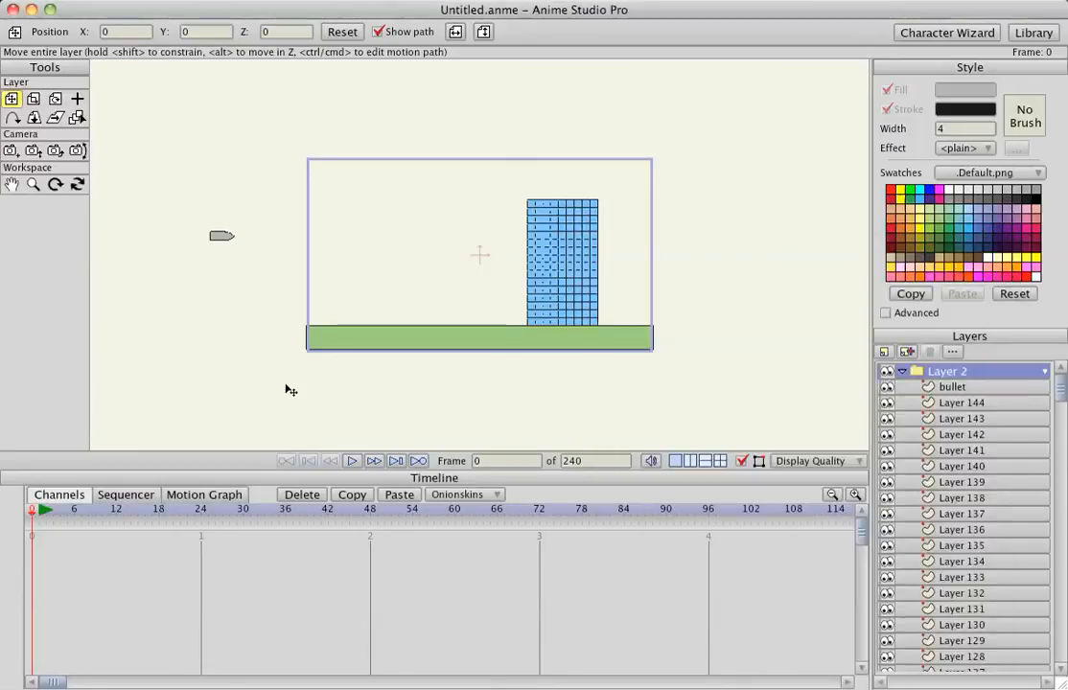
left_click(352, 460)
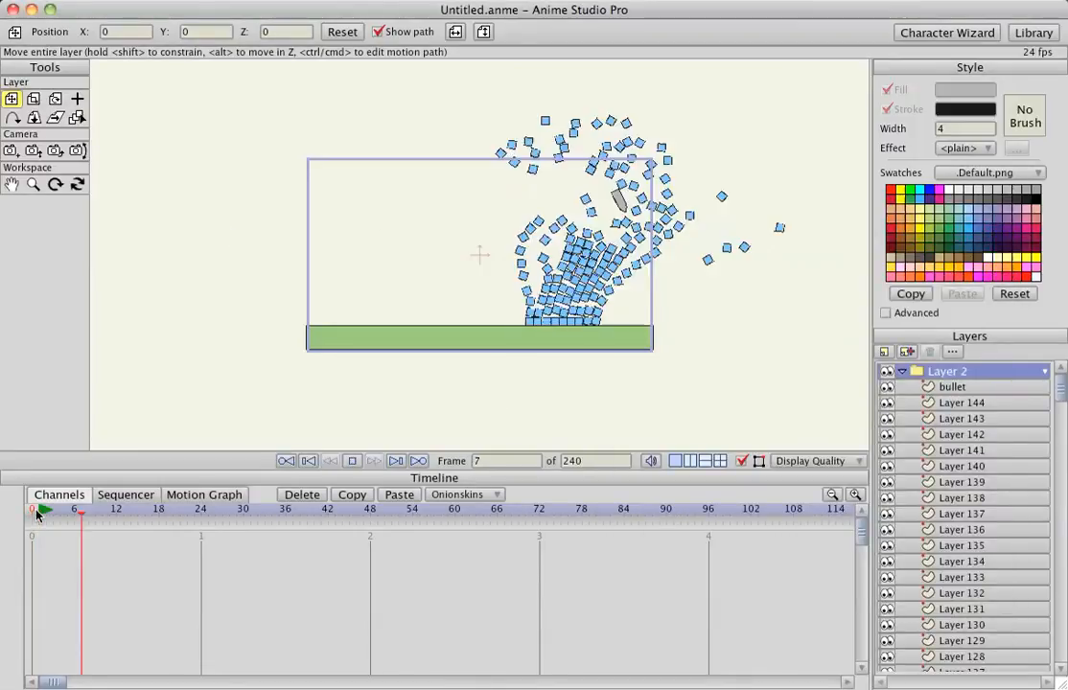